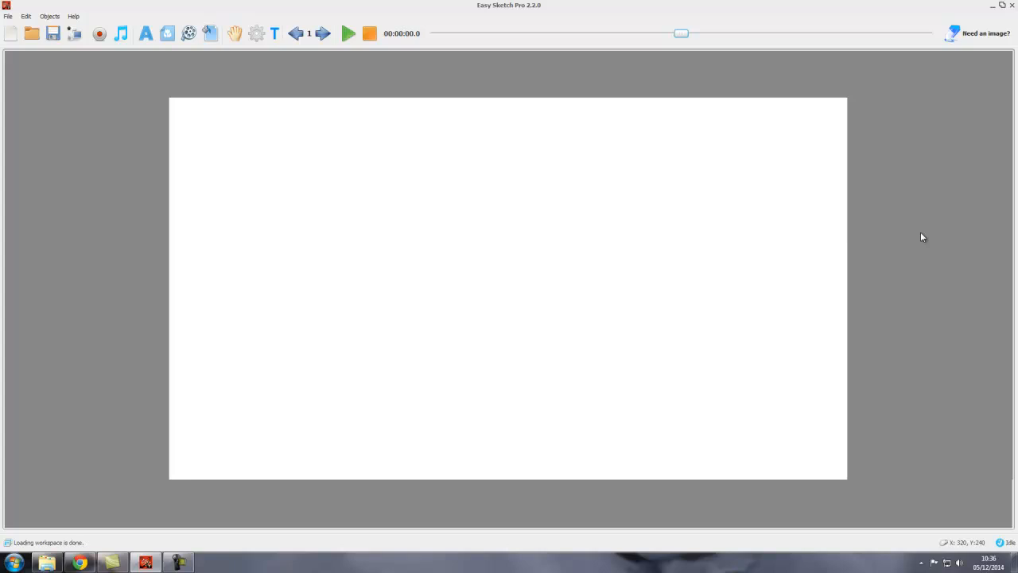
pyautogui.moveTo(916, 253)
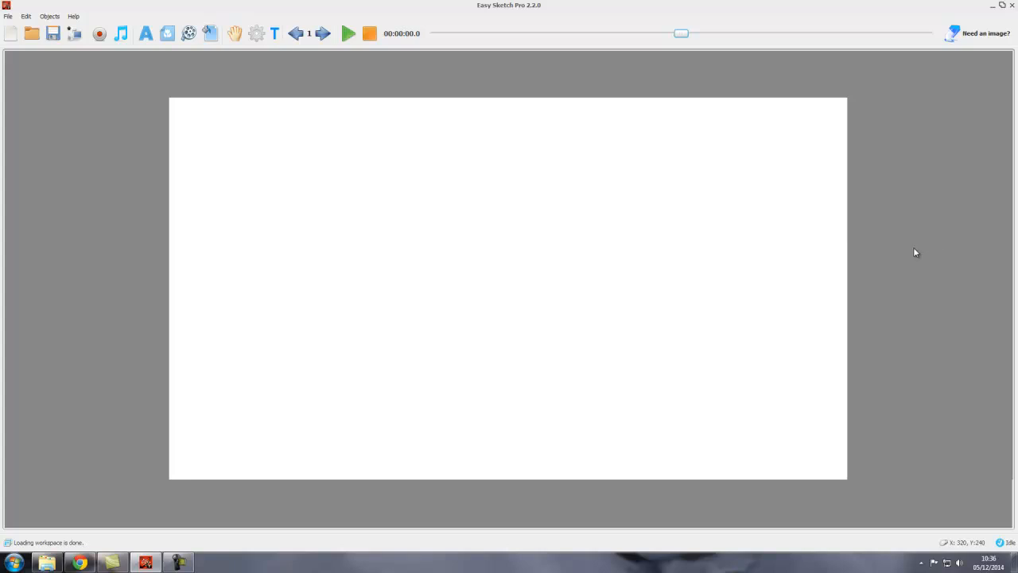
pyautogui.moveTo(516, 211)
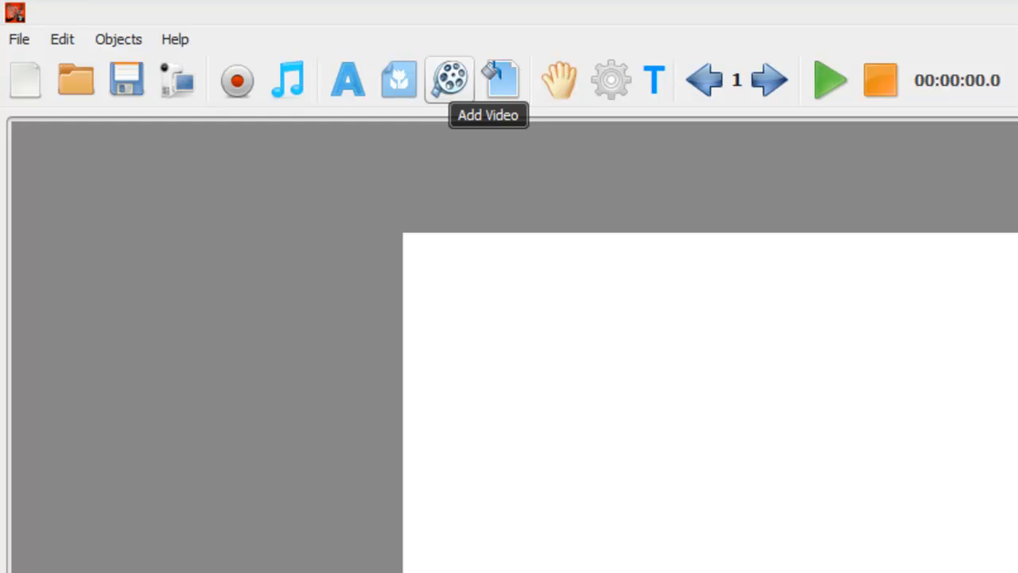
# - Open Video Settings and select the 'Add a Video Element' option
pyautogui.click(449, 80)
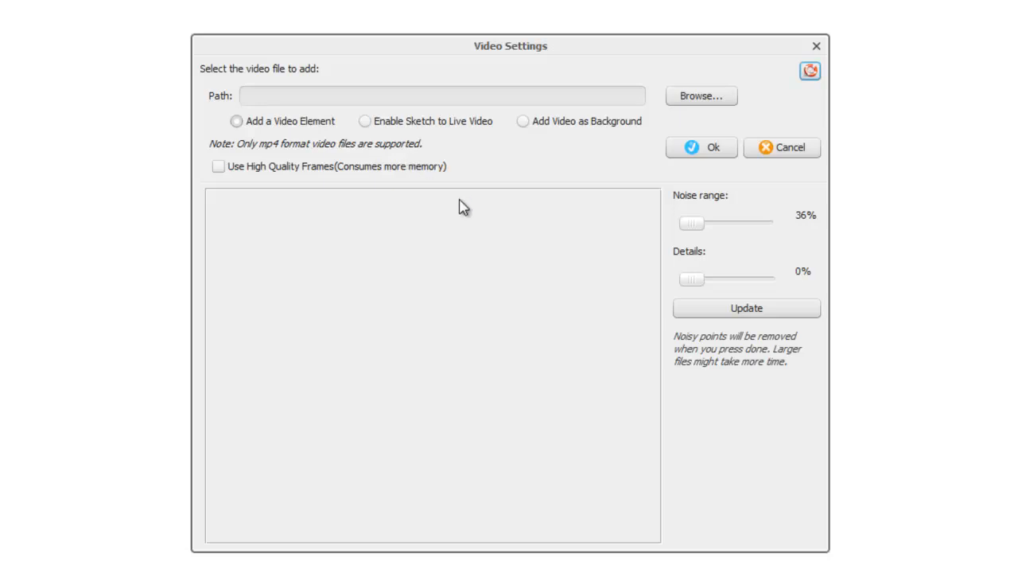
pyautogui.click(236, 121)
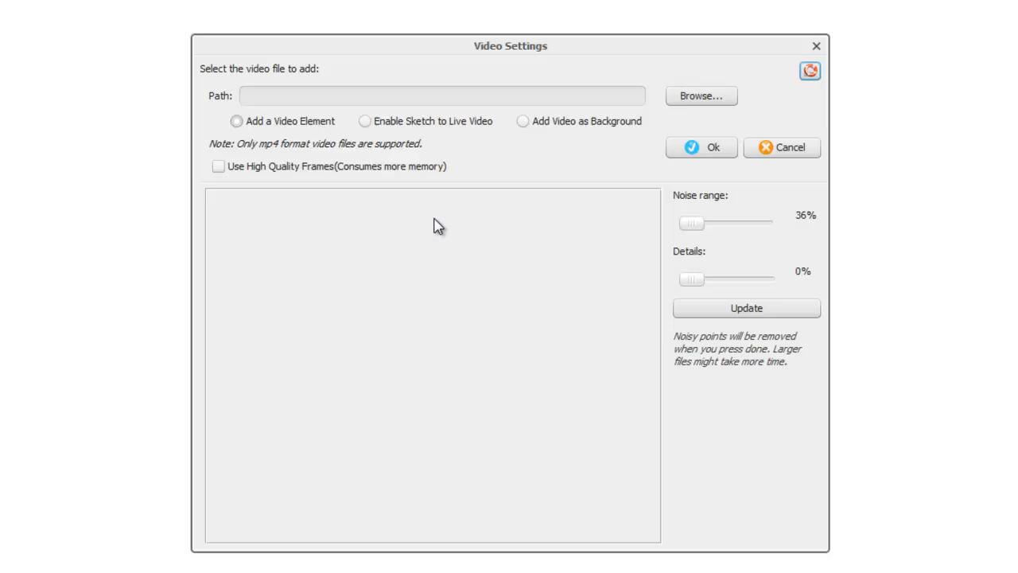
pyautogui.click(236, 121)
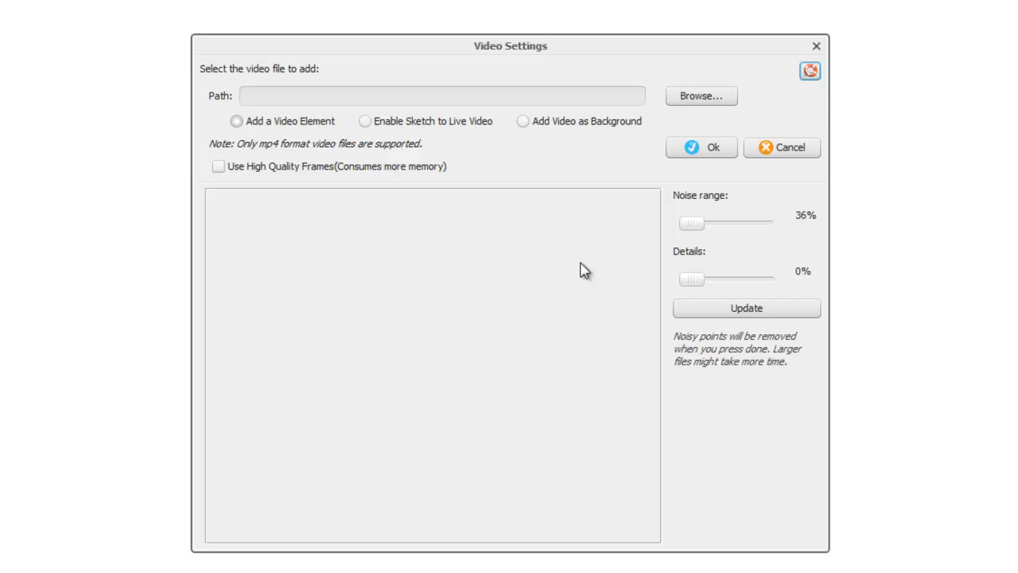
pyautogui.click(236, 121)
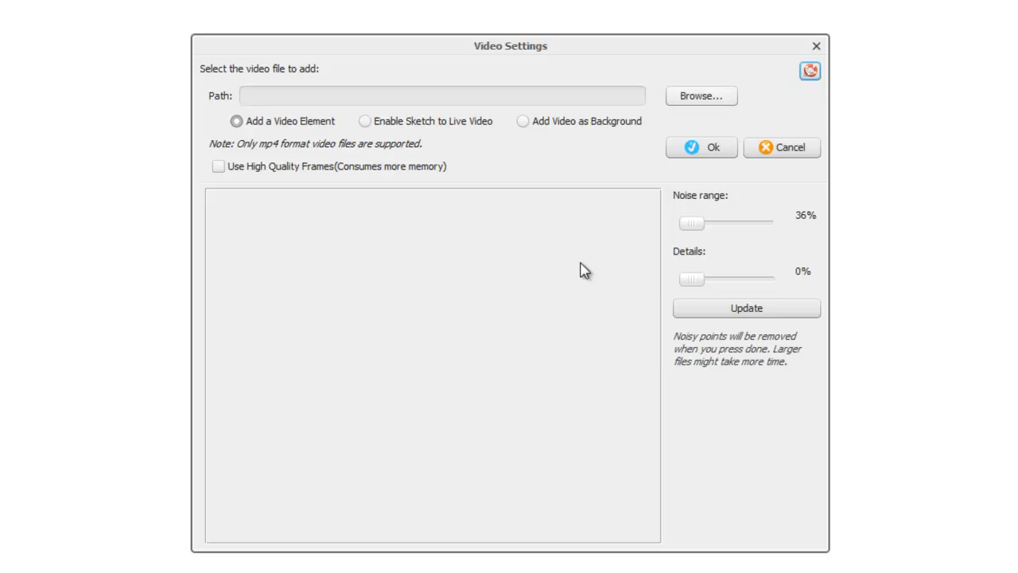
# - Browse to the Desktop and choose Criswell1.mp4 as the video file
pyautogui.click(701, 96)
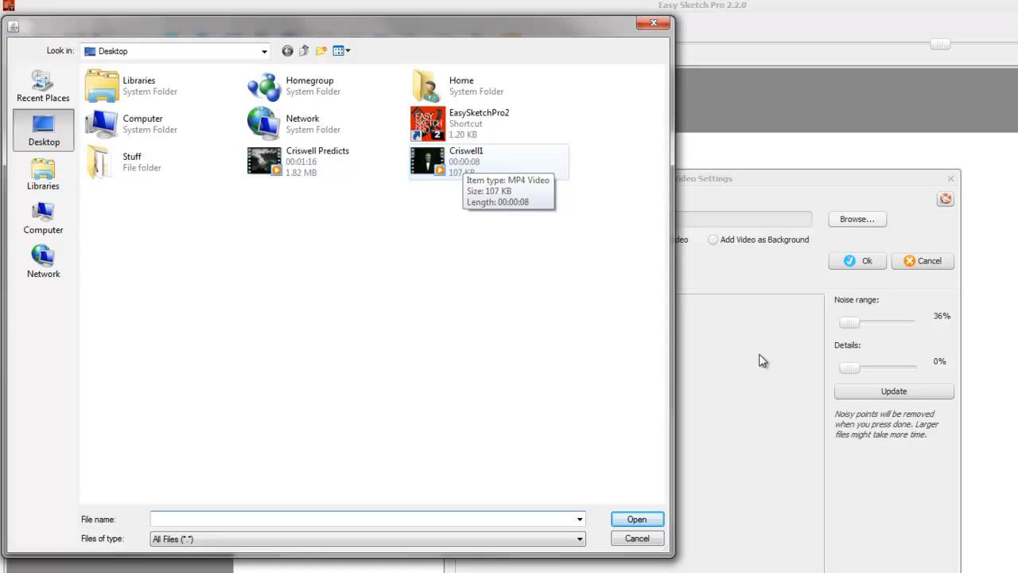
pyautogui.click(466, 162)
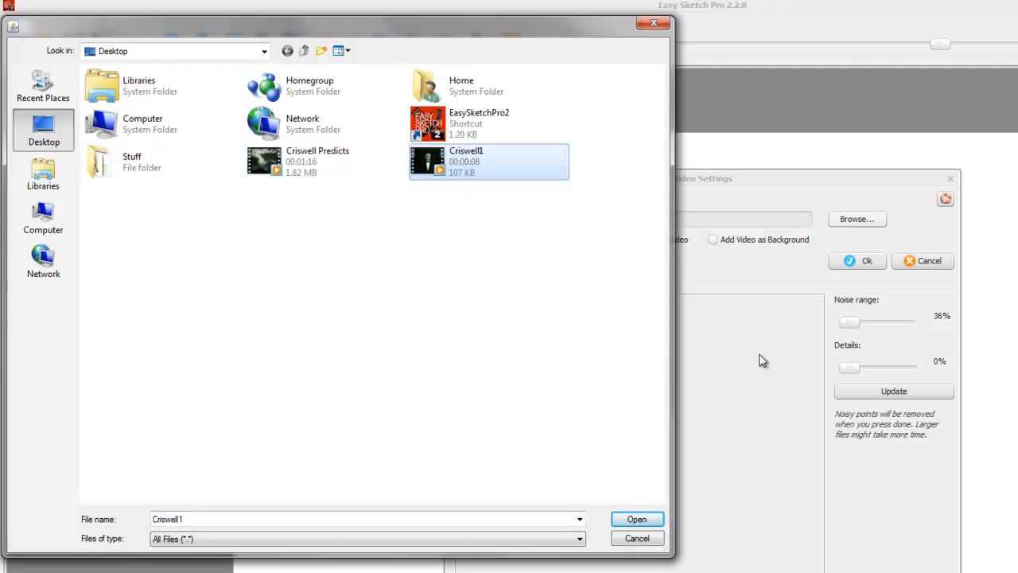
pyautogui.moveTo(467, 161)
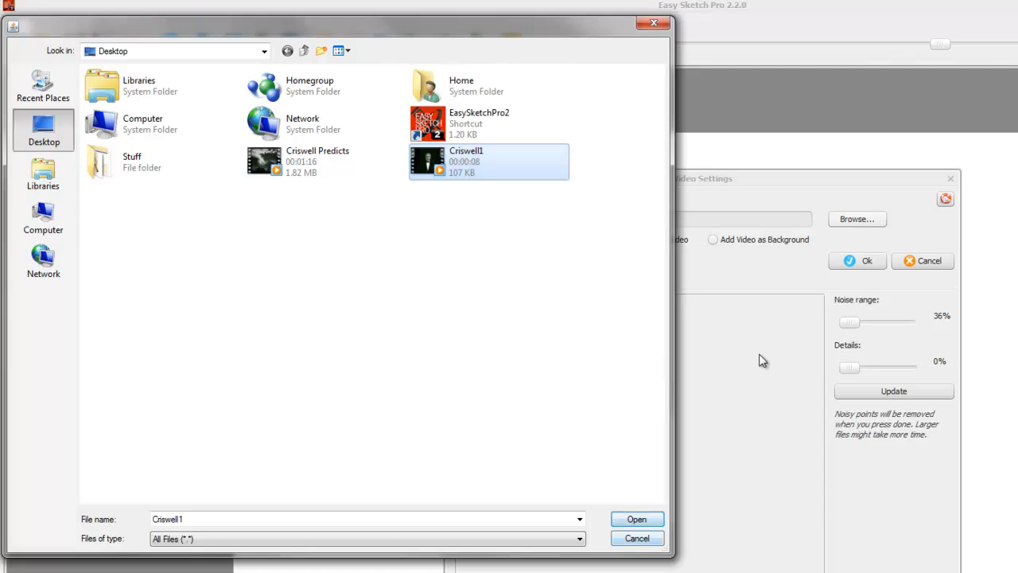
pyautogui.click(636, 518)
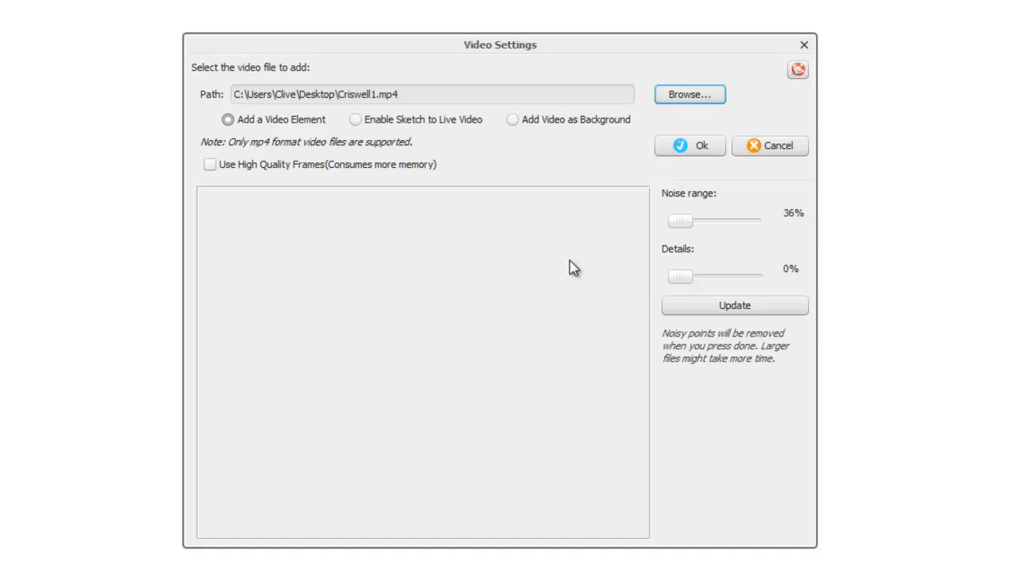
pyautogui.moveTo(357, 218)
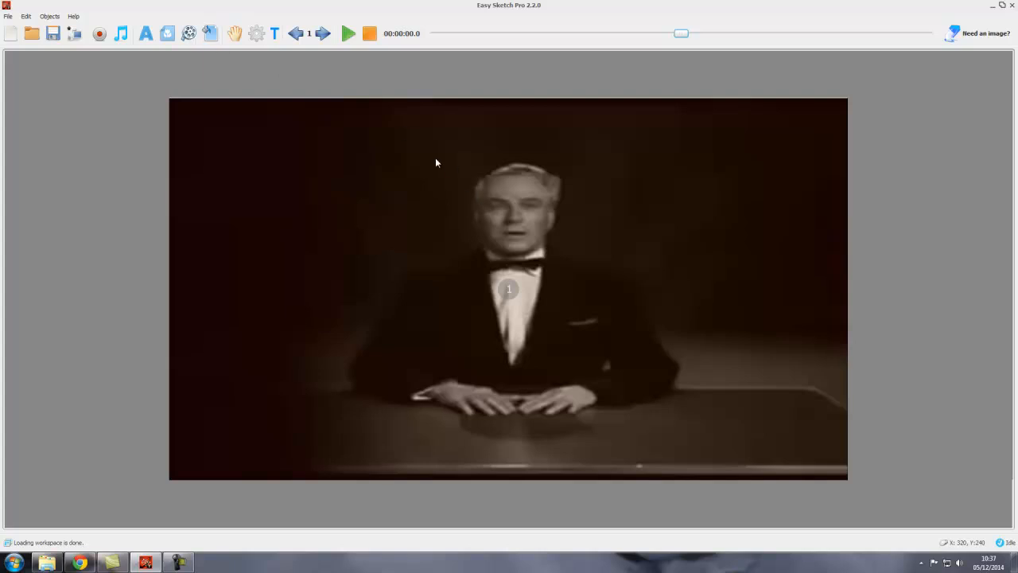
pyautogui.moveTo(391, 236)
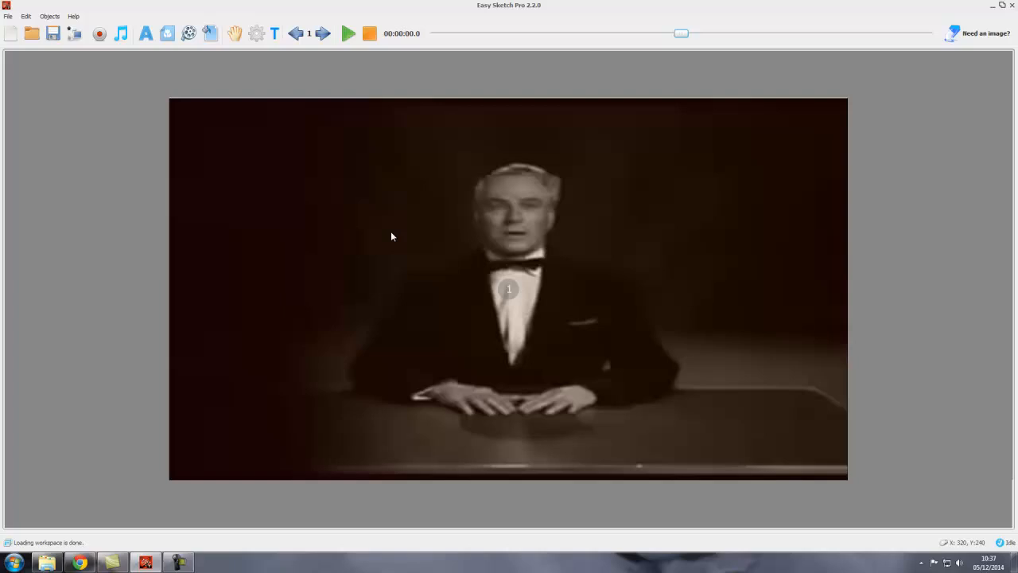
pyautogui.moveTo(367, 180)
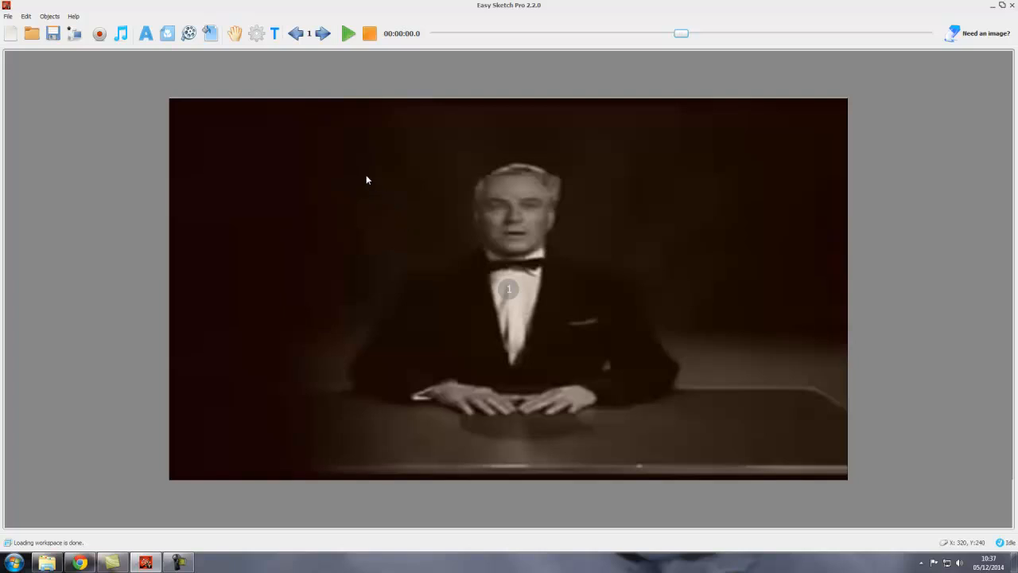
pyautogui.moveTo(450, 181)
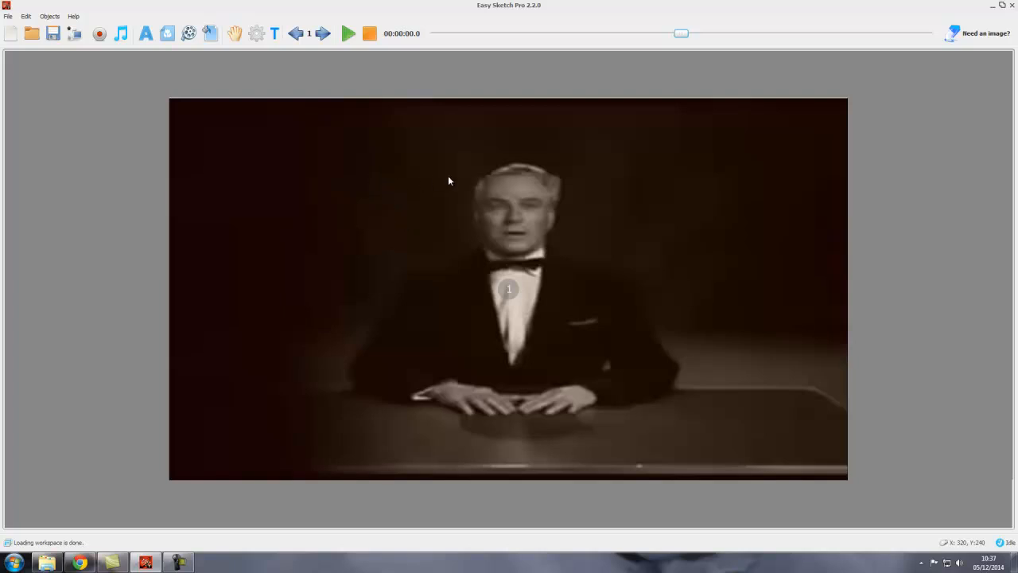
pyautogui.moveTo(369, 178)
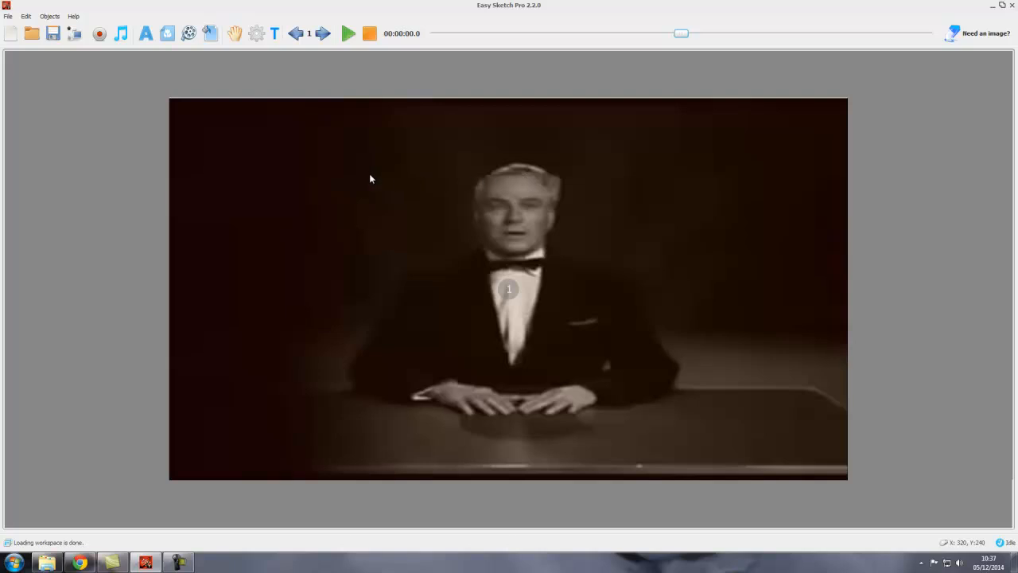
pyautogui.moveTo(402, 180)
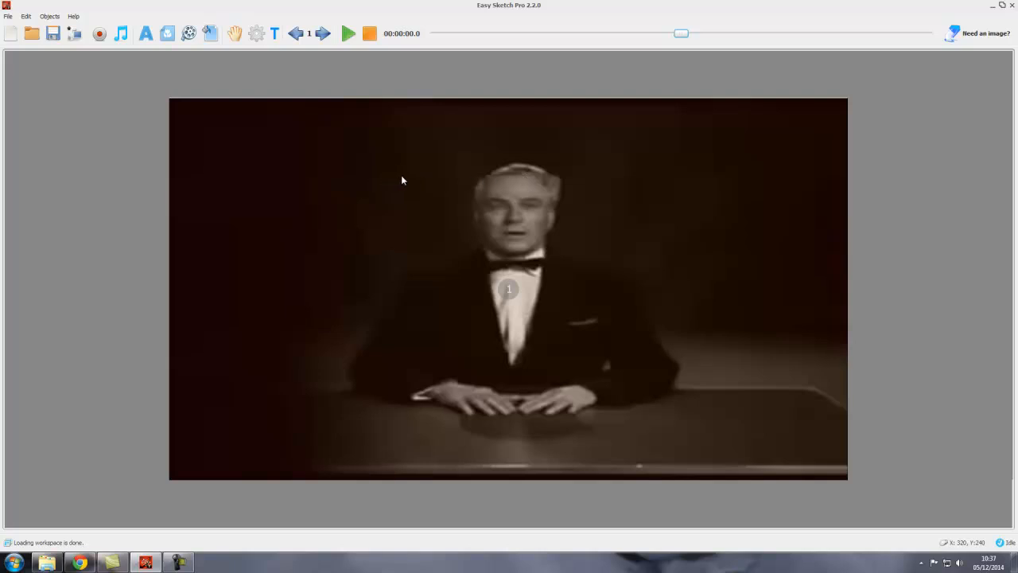
pyautogui.moveTo(532, 182)
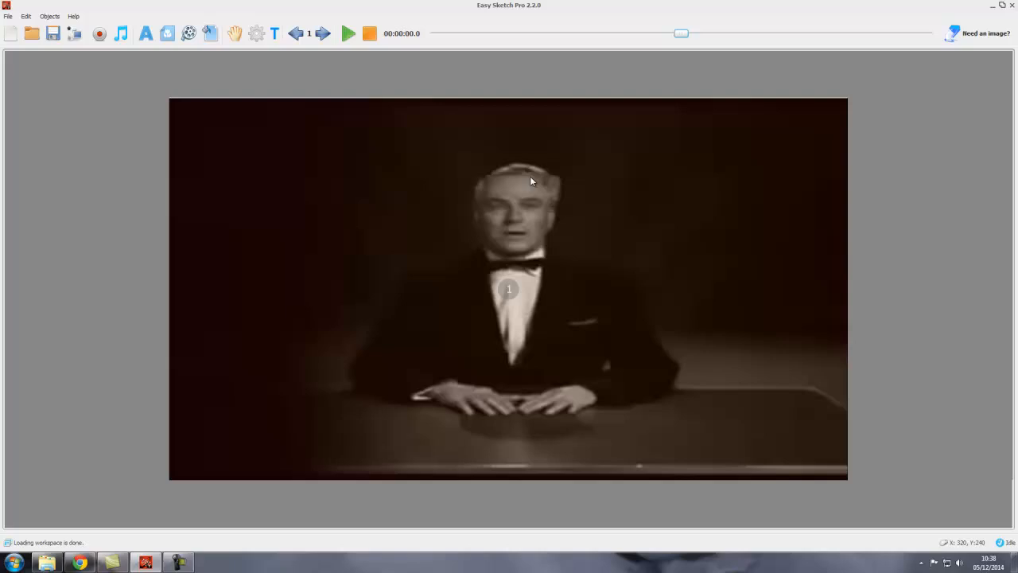
pyautogui.moveTo(576, 181)
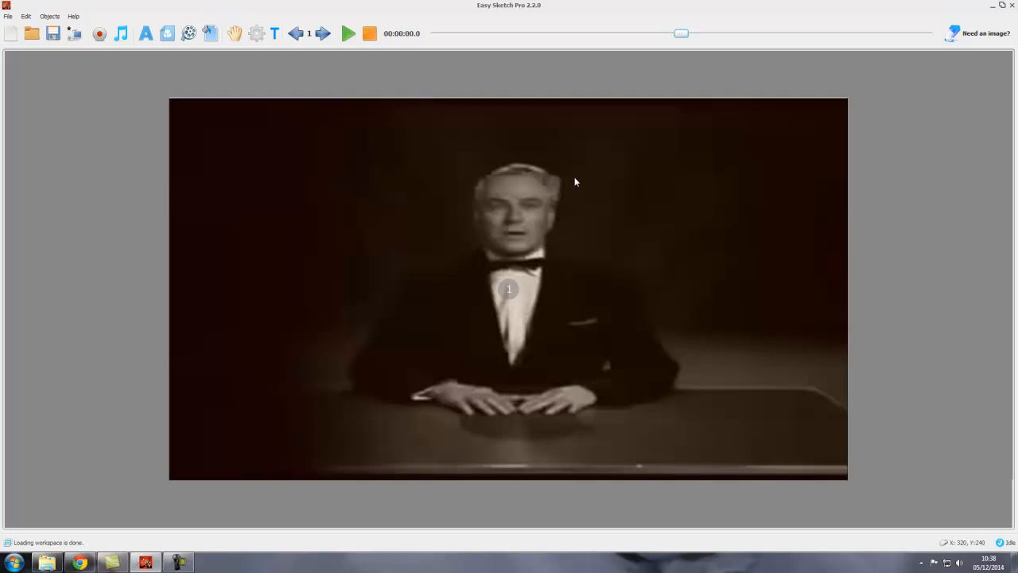
pyautogui.moveTo(384, 180)
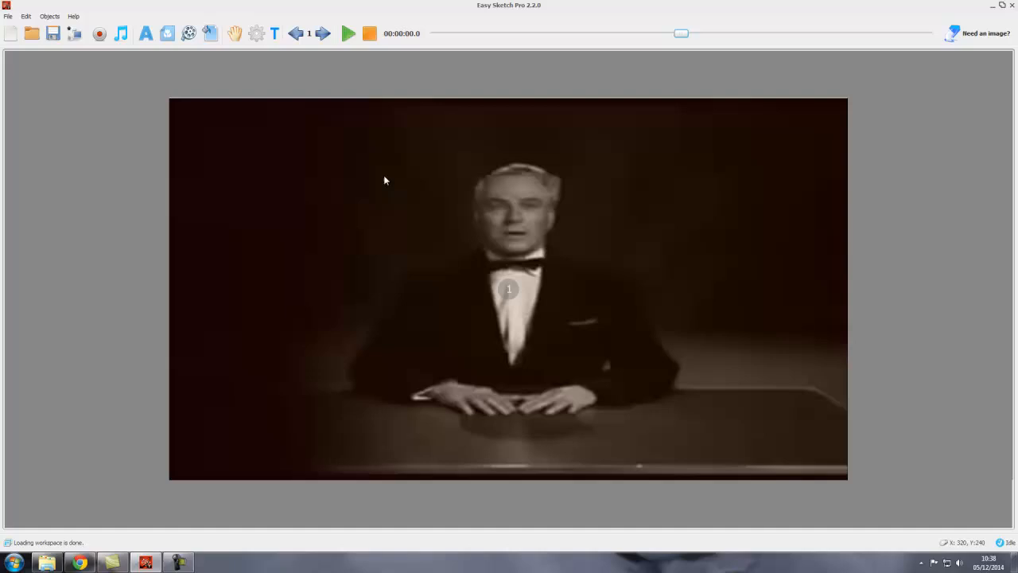
pyautogui.moveTo(390, 163)
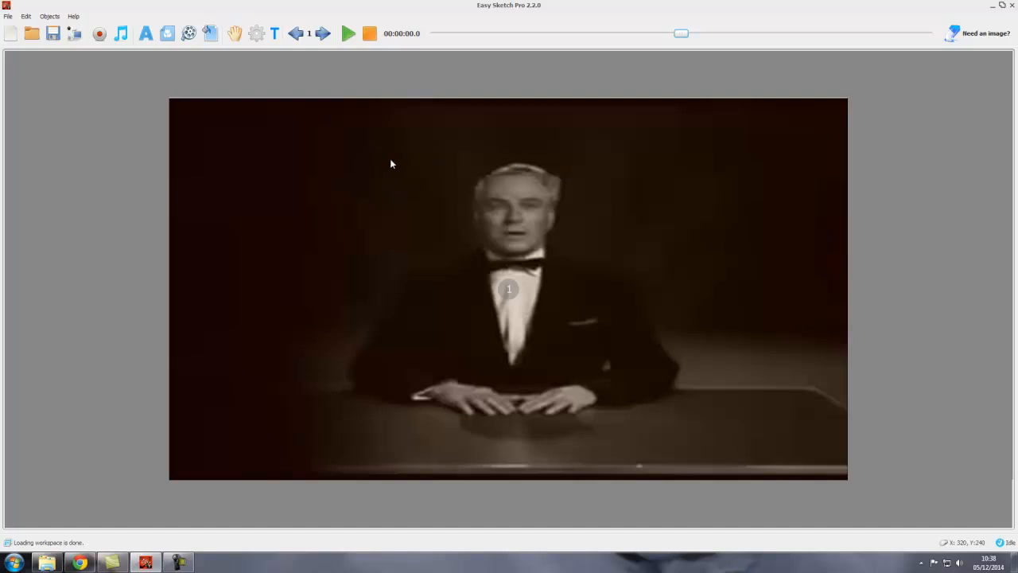
pyautogui.moveTo(468, 167)
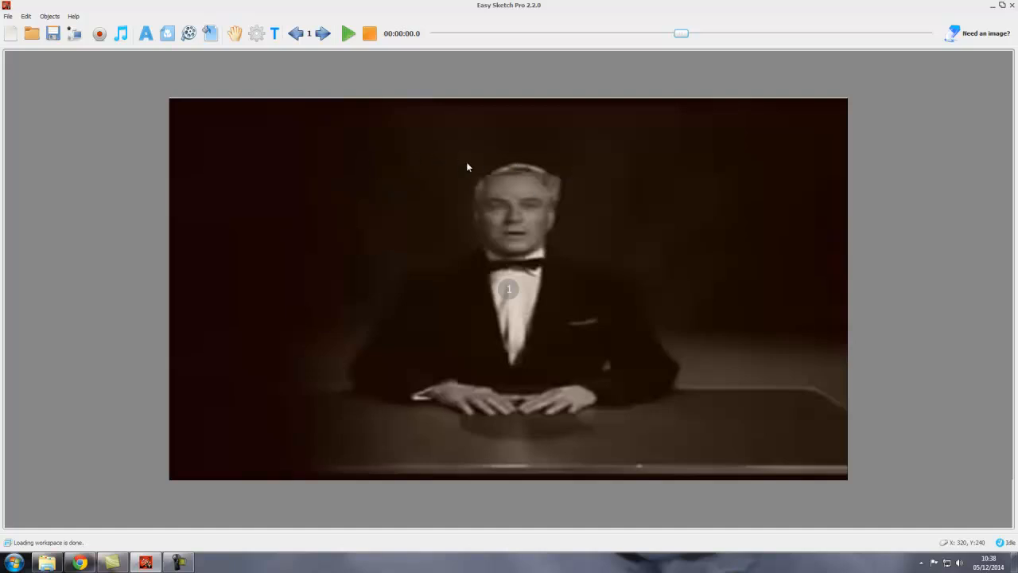
pyautogui.moveTo(612, 167)
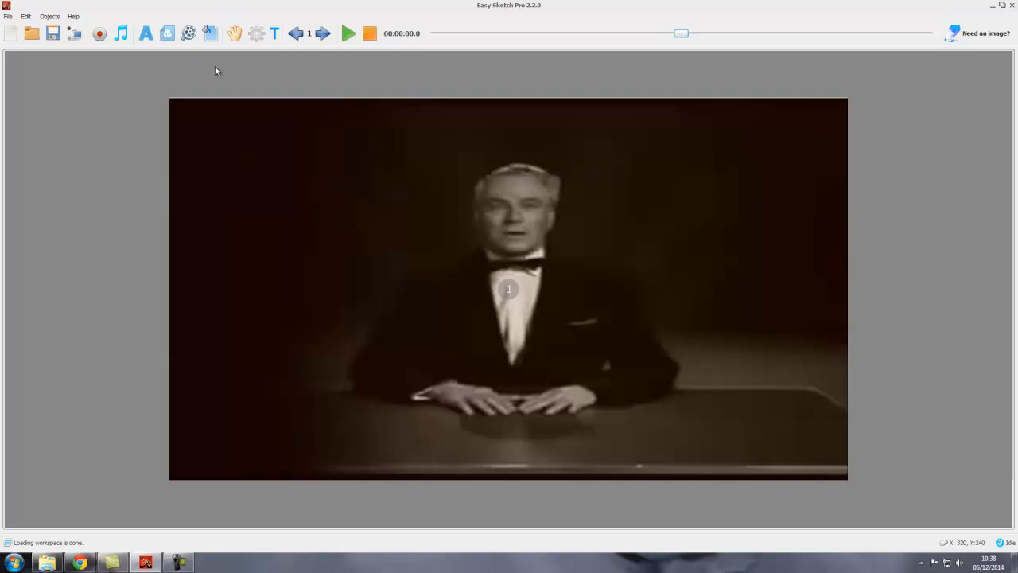
pyautogui.moveTo(174, 142)
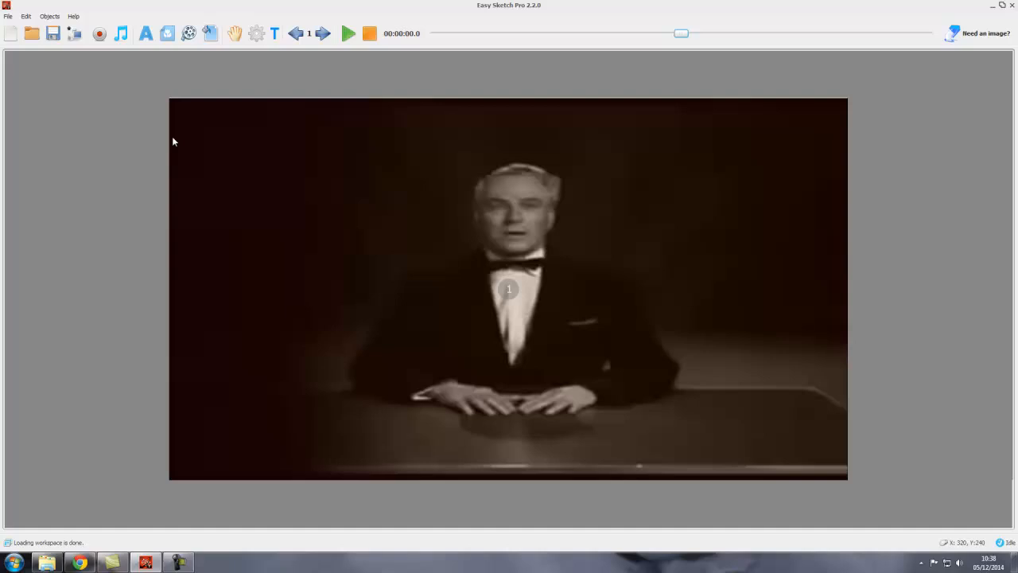
pyautogui.moveTo(326, 152)
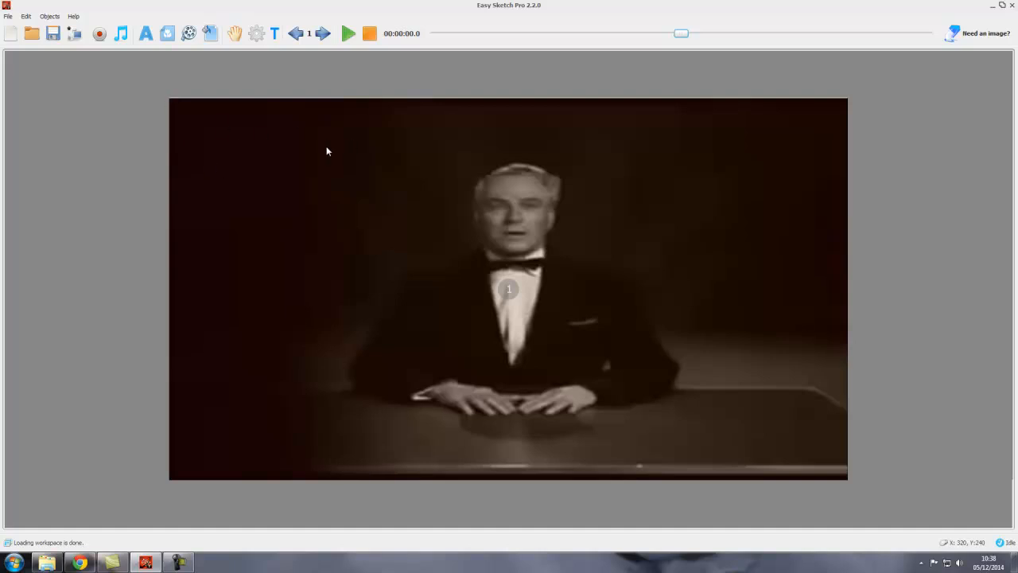
pyautogui.moveTo(314, 121)
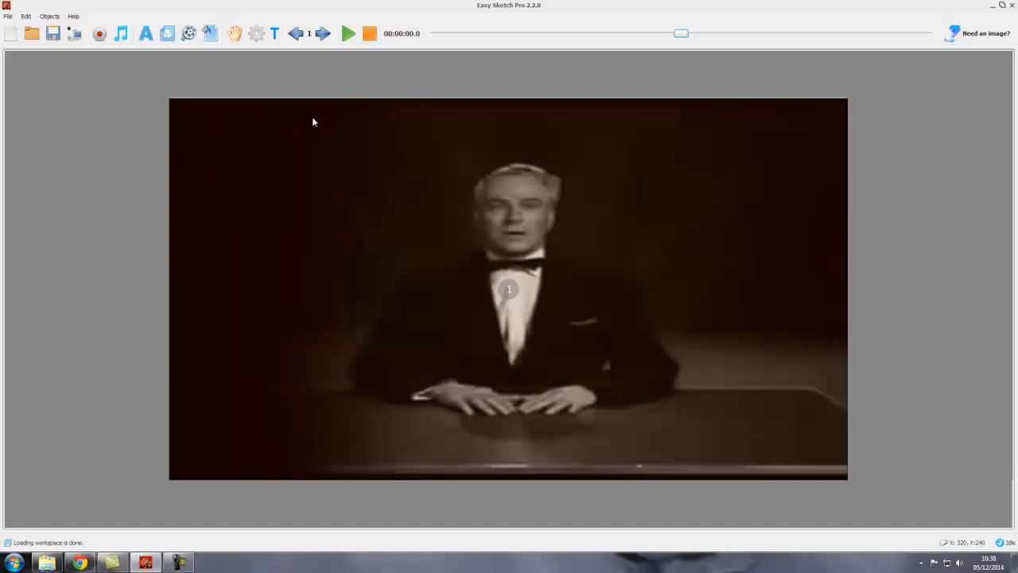
pyautogui.moveTo(310, 120)
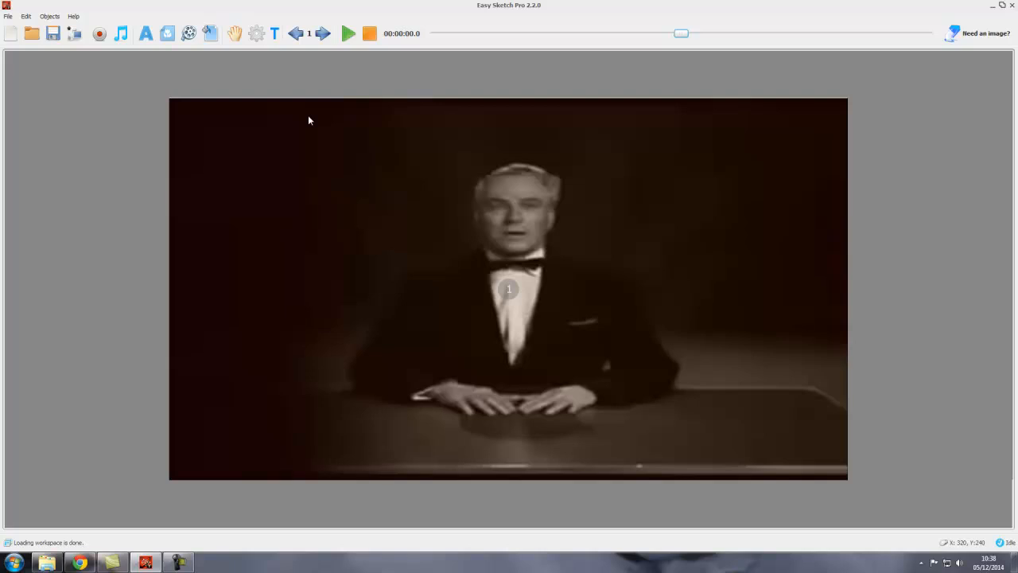
pyautogui.moveTo(400, 283)
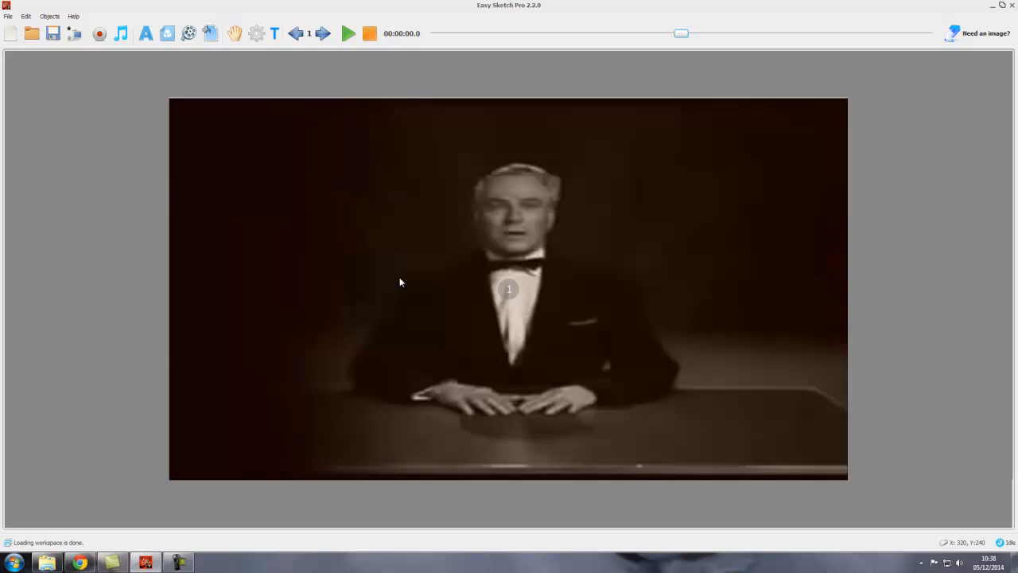
pyautogui.moveTo(461, 381)
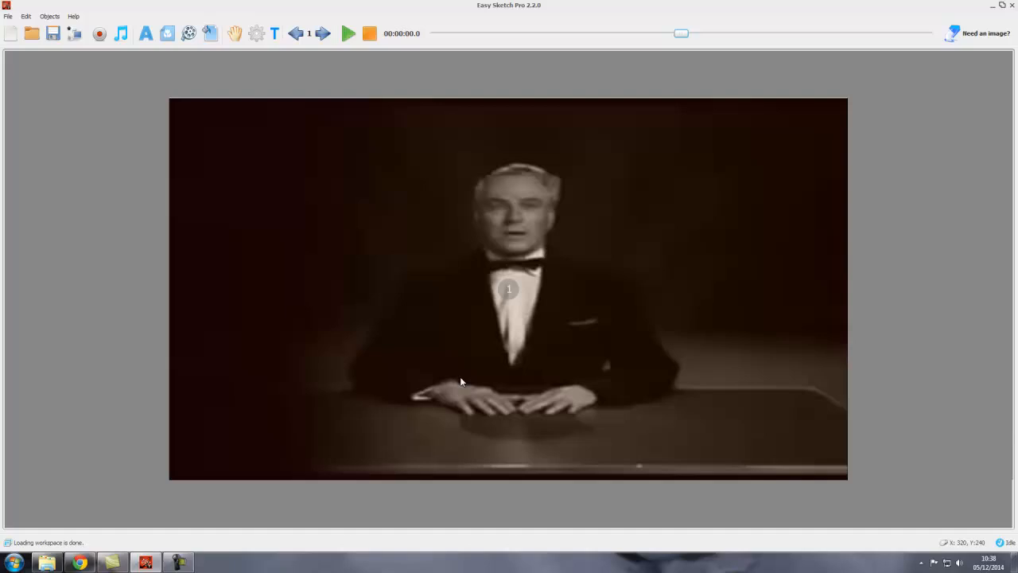
pyautogui.moveTo(535, 197)
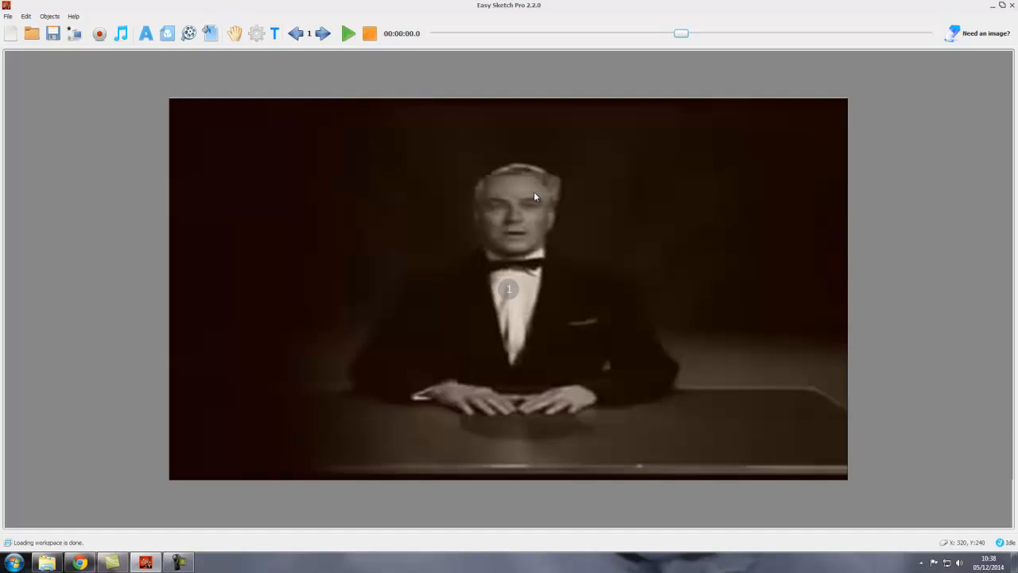
pyautogui.moveTo(631, 197)
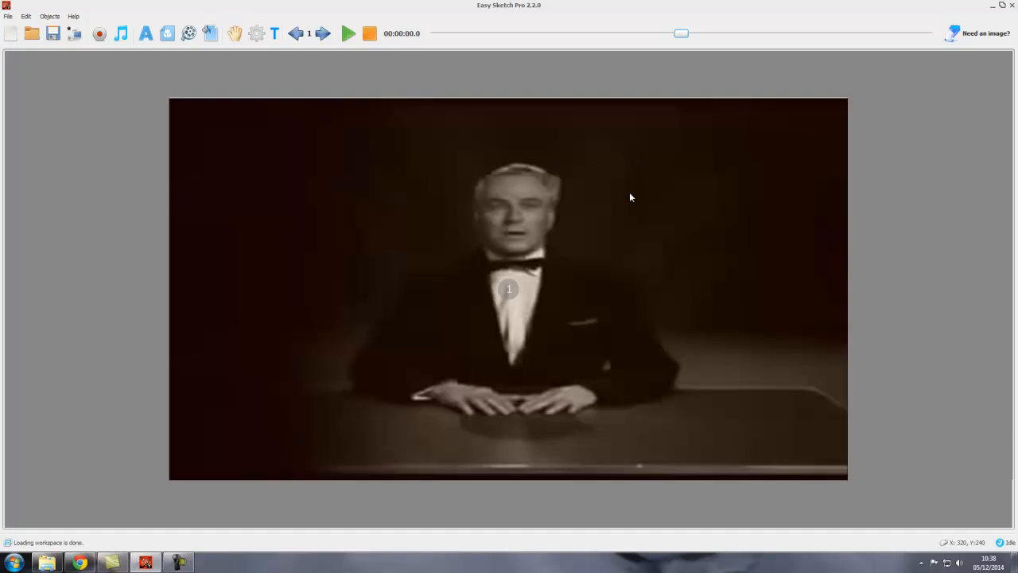
pyautogui.moveTo(507, 262)
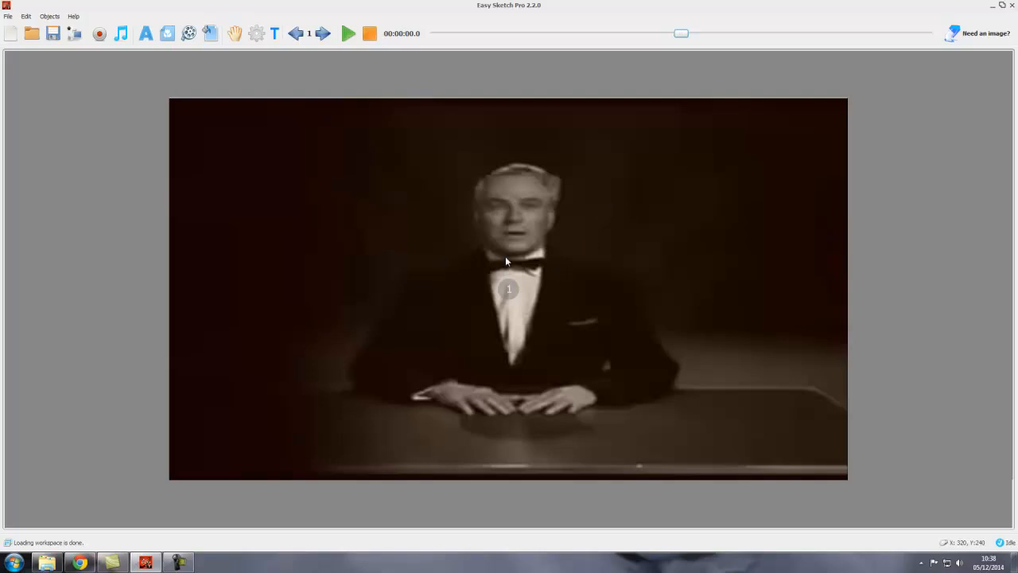
pyautogui.moveTo(446, 286)
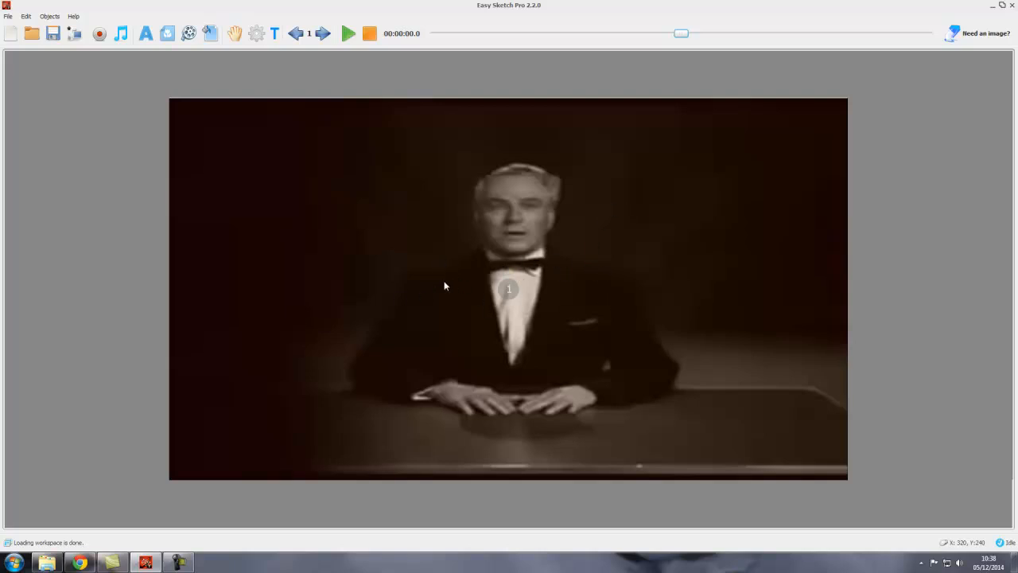
pyautogui.moveTo(444, 287)
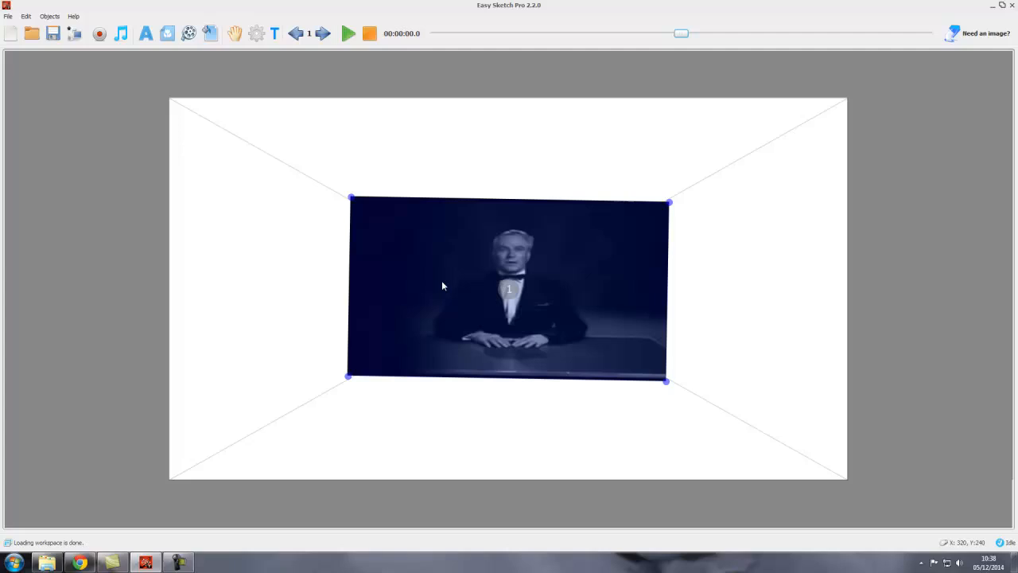
# - Tilt the clip slightly, move it to the upper-left of the canvas, and deselect it
pyautogui.moveTo(668, 202); pyautogui.dragTo(628, 268)
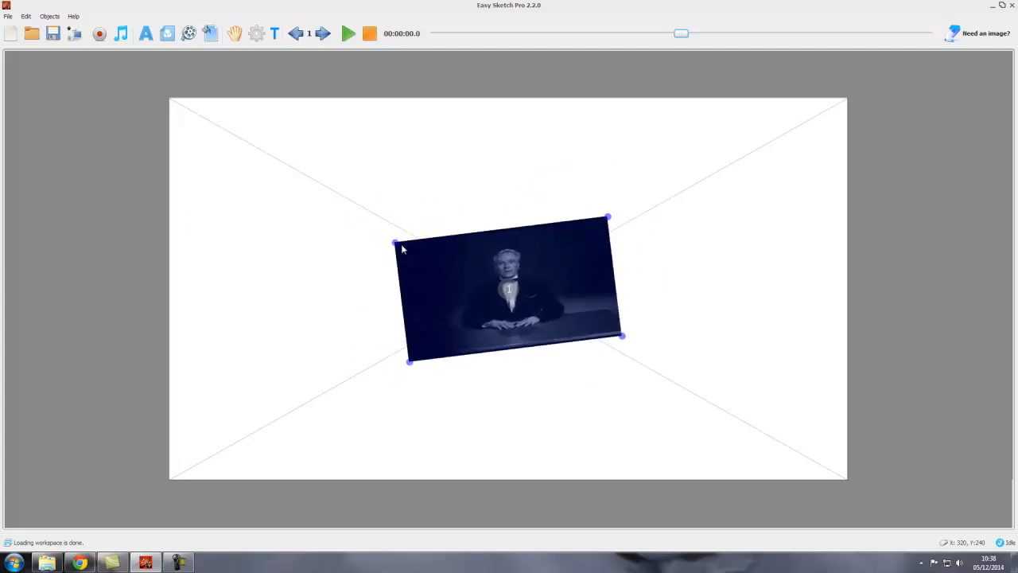
pyautogui.moveTo(370, 277)
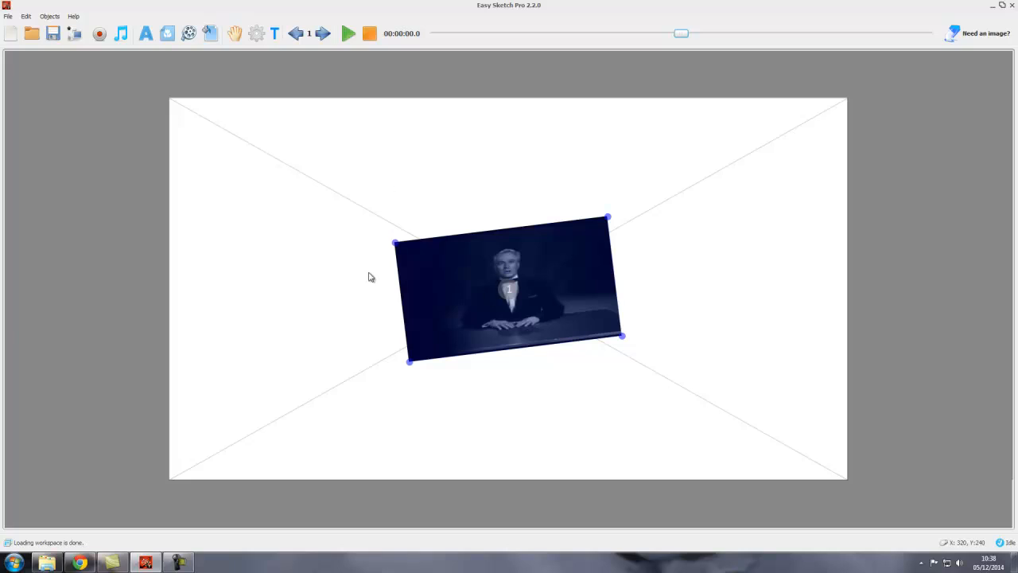
pyautogui.moveTo(477, 276)
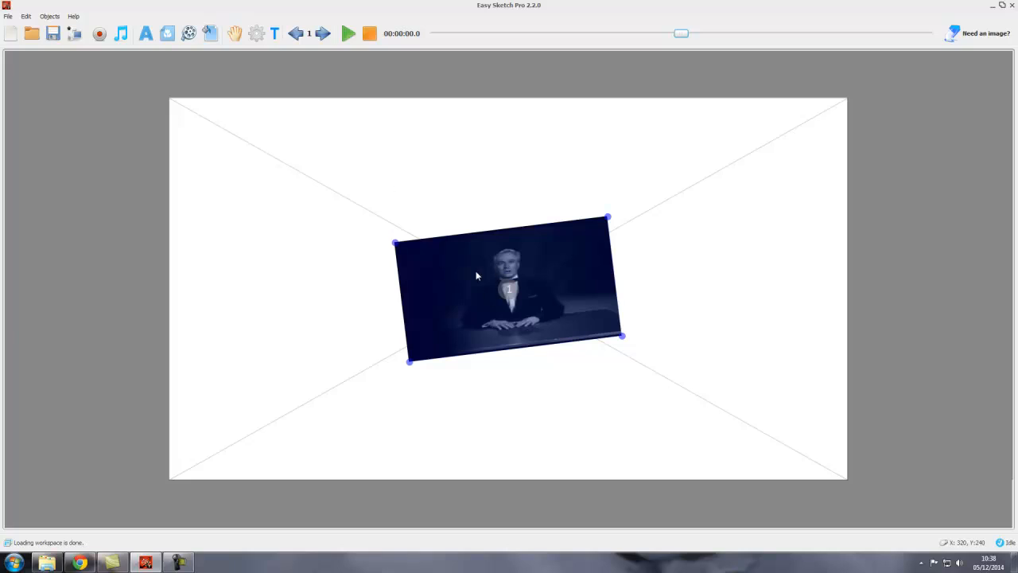
pyautogui.moveTo(509, 286); pyautogui.dragTo(342, 190)
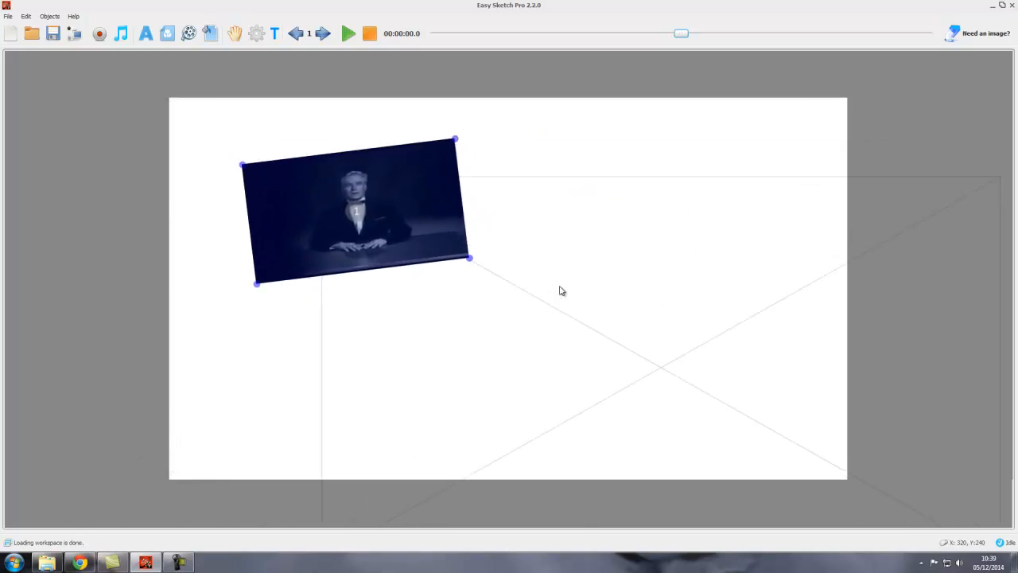
pyautogui.click(682, 348)
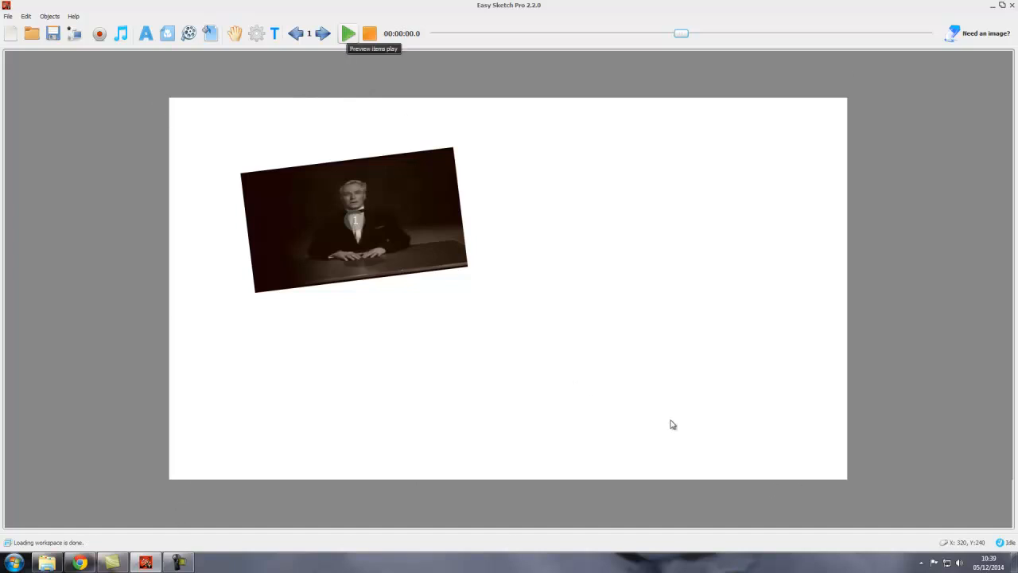
pyautogui.moveTo(851, 486)
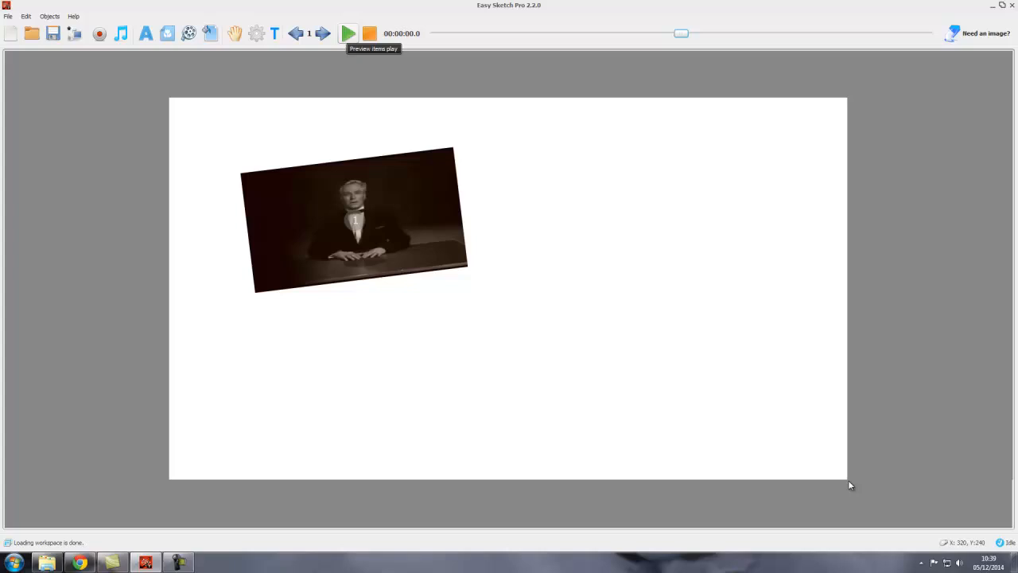
pyautogui.moveTo(665, 355)
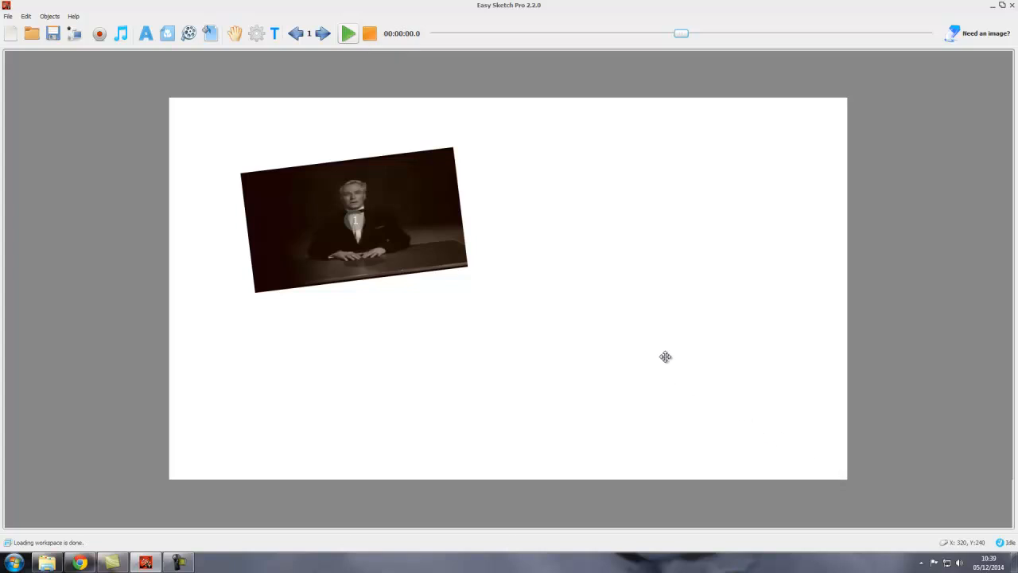
pyautogui.moveTo(480, 420)
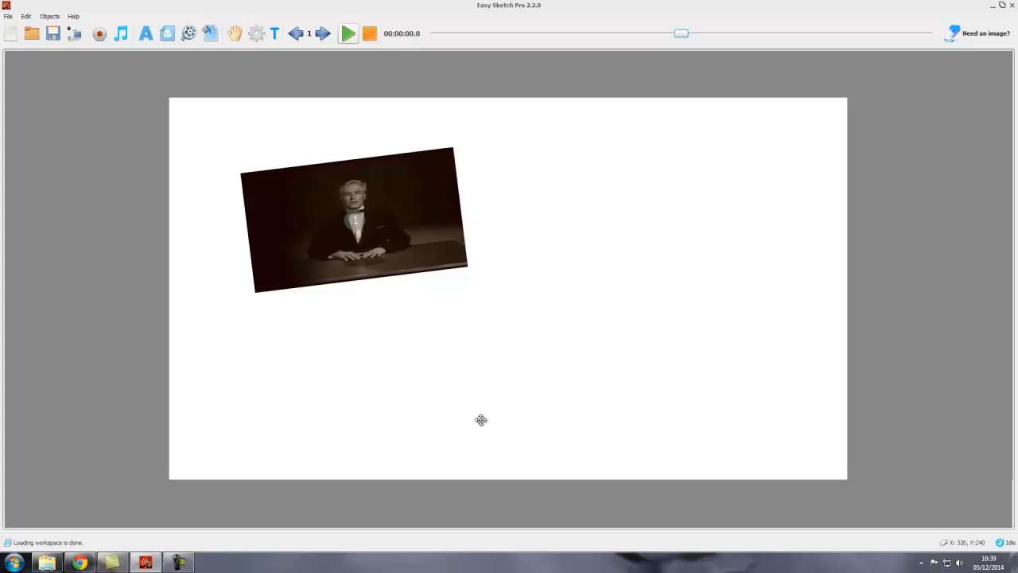
pyautogui.moveTo(635, 333)
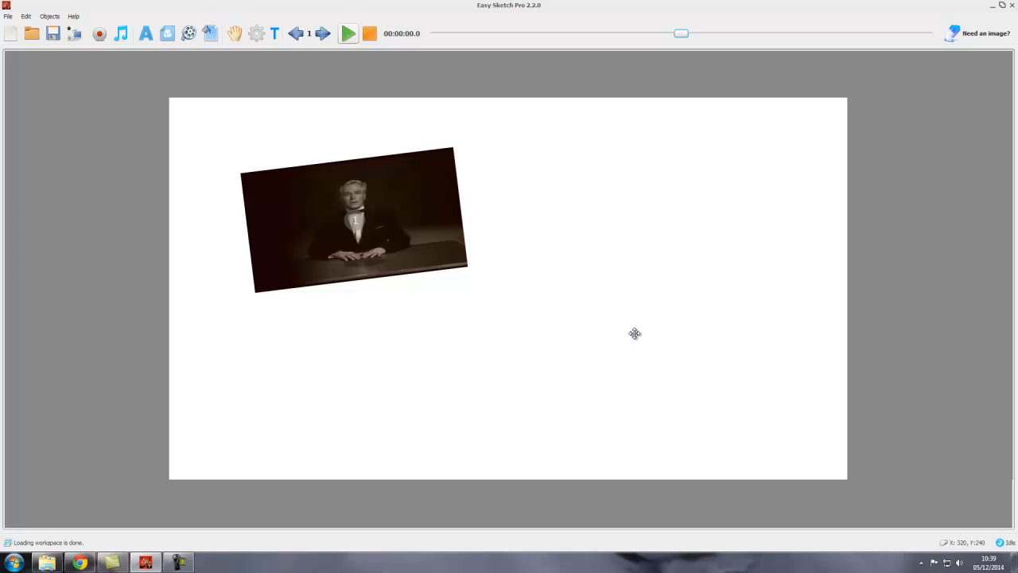
pyautogui.click(349, 33)
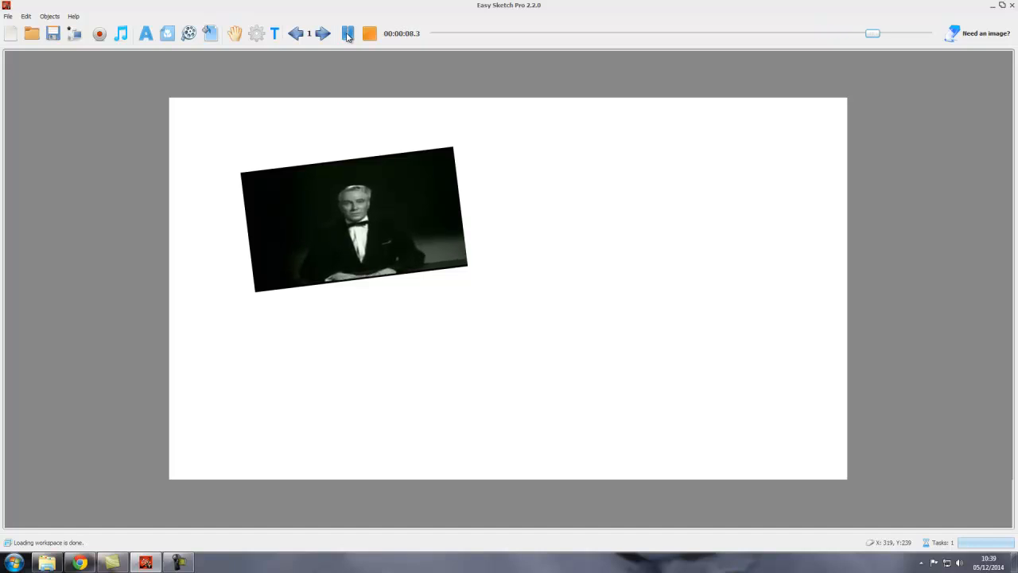
pyautogui.click(348, 33)
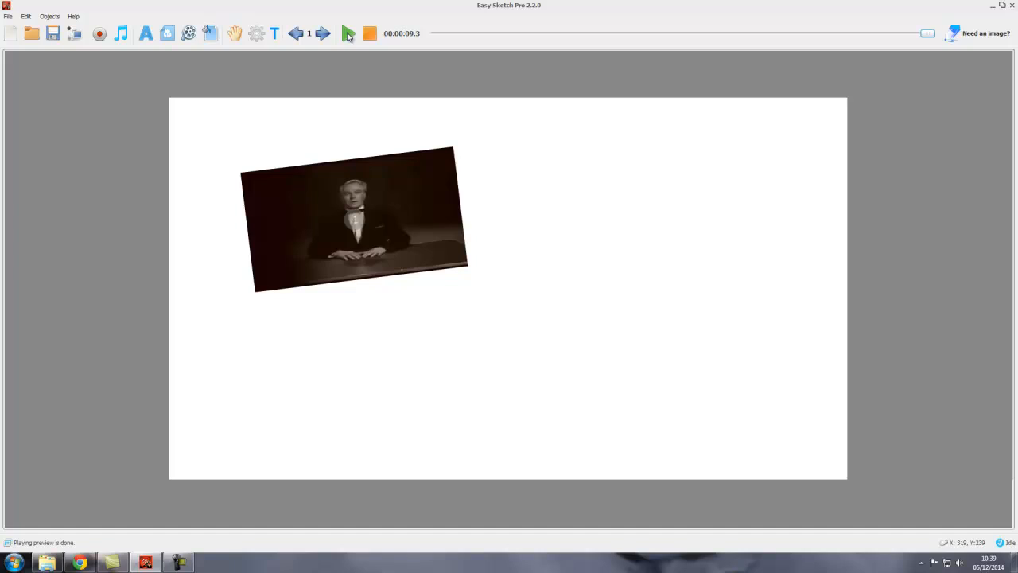
pyautogui.click(349, 33)
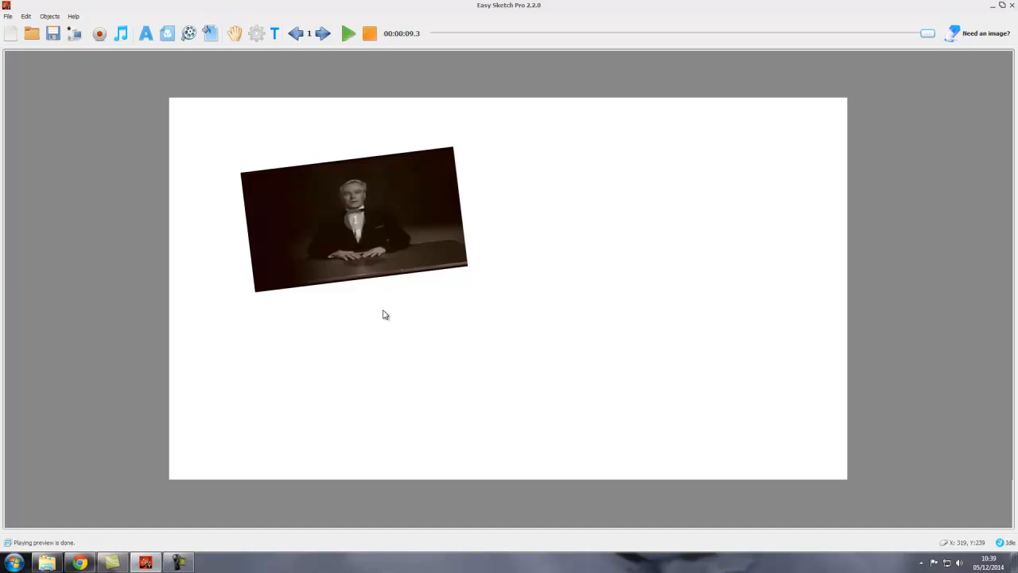
# - Add the text 'Criswell Predicts !' in Sketch Rockwell, size 40, below the clip
pyautogui.click(145, 33)
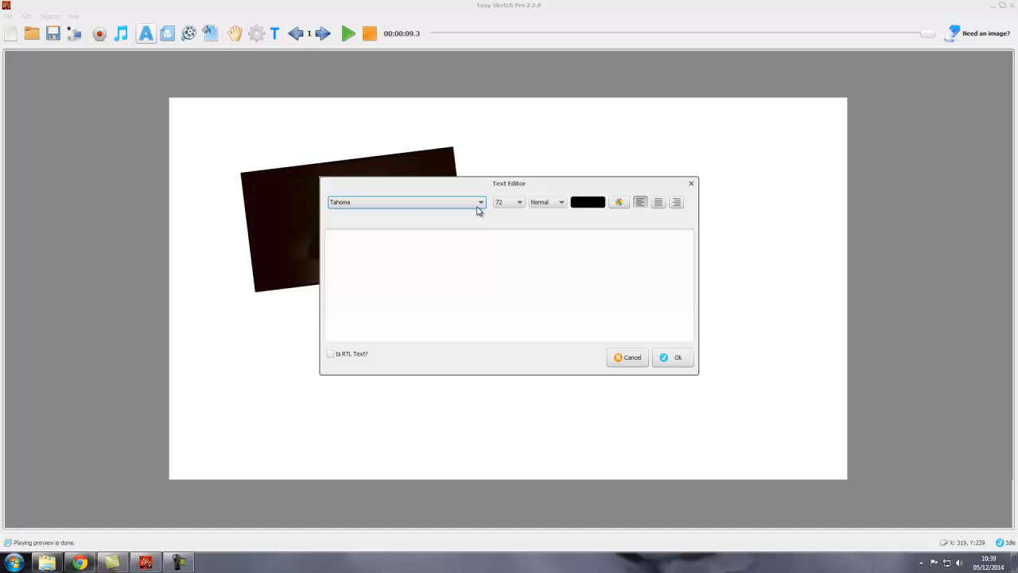
pyautogui.click(480, 202)
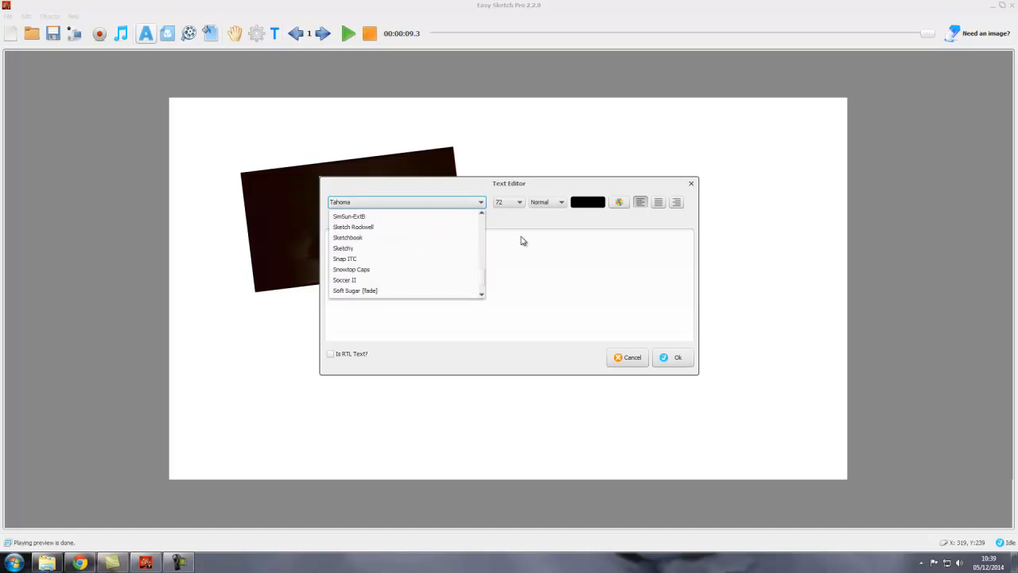
pyautogui.moveTo(352, 227)
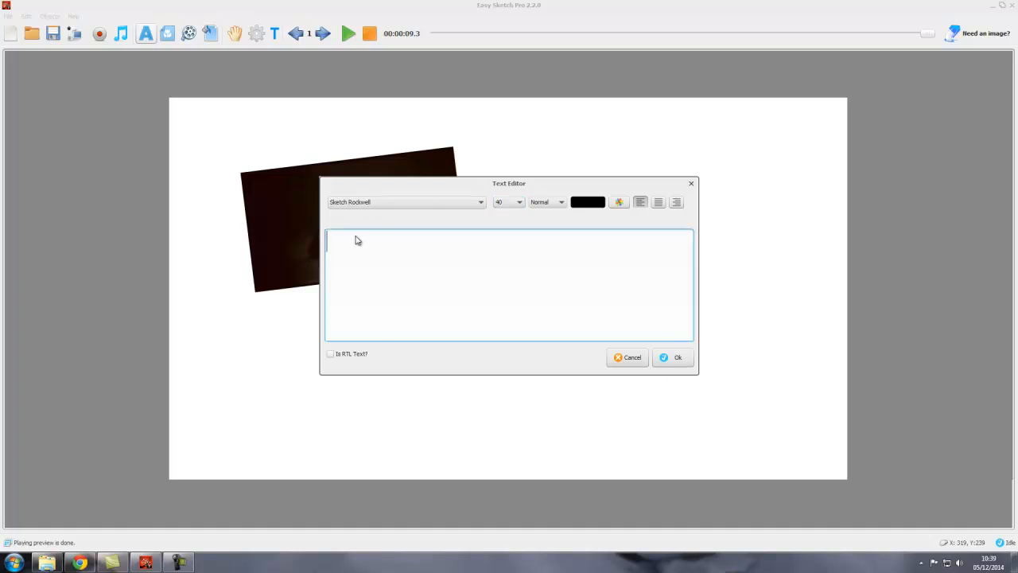
pyautogui.write('Criswell')
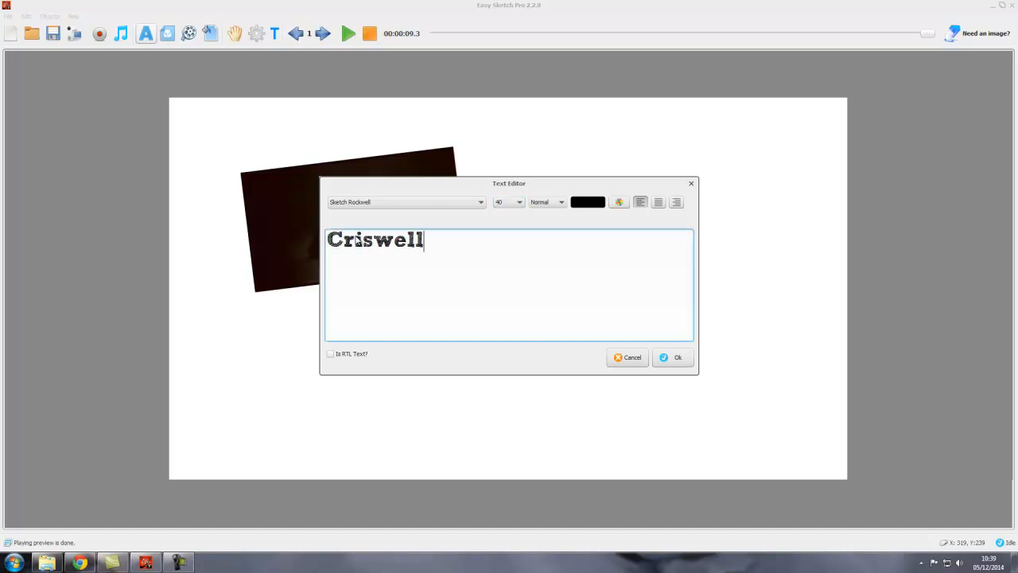
pyautogui.write('Predict')
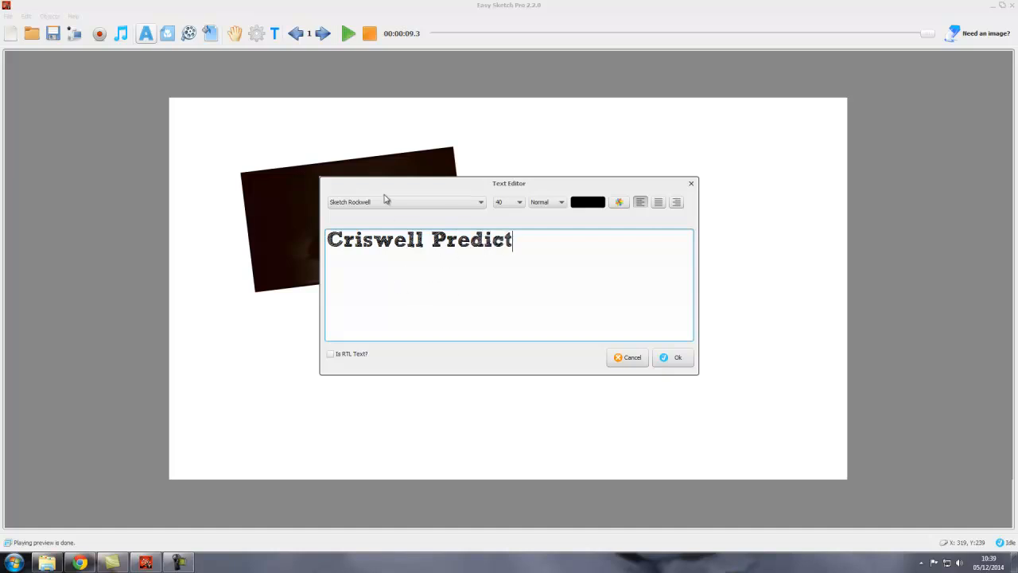
pyautogui.write('s !')
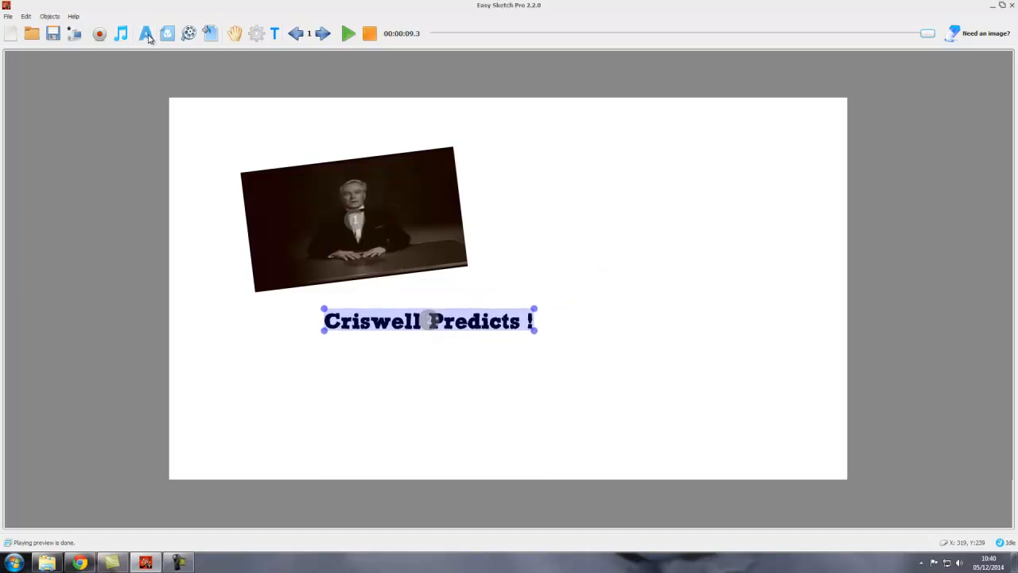
pyautogui.moveTo(407, 202)
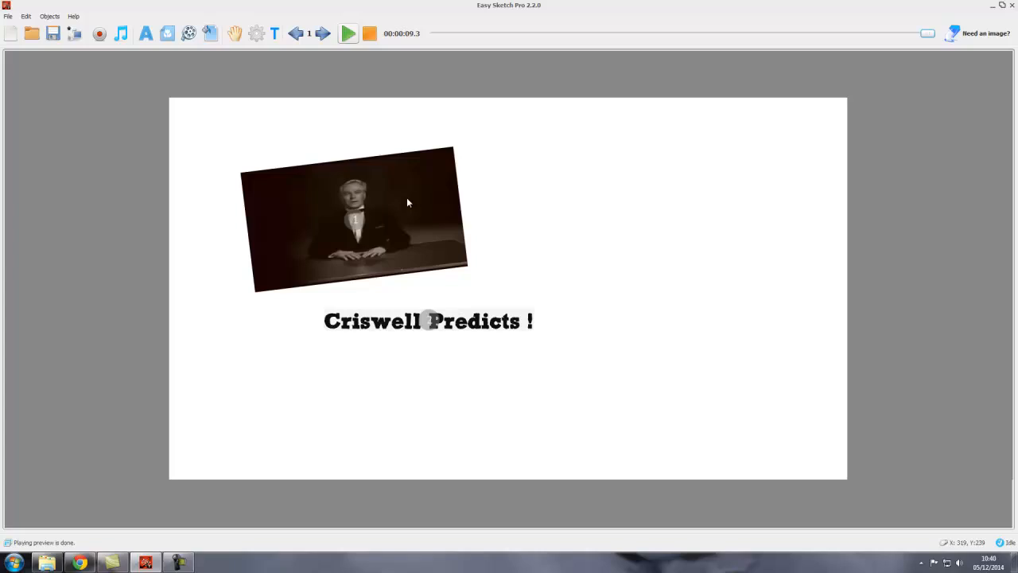
pyautogui.click(348, 33)
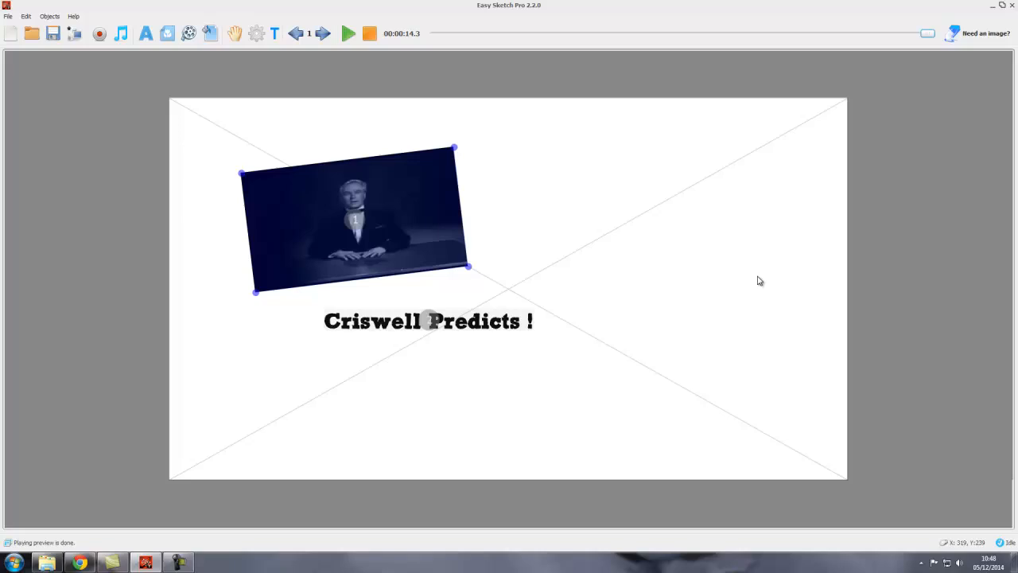
# - Flip the video clip back upright from its context menu and open its Properties
pyautogui.rightClick(358, 223)
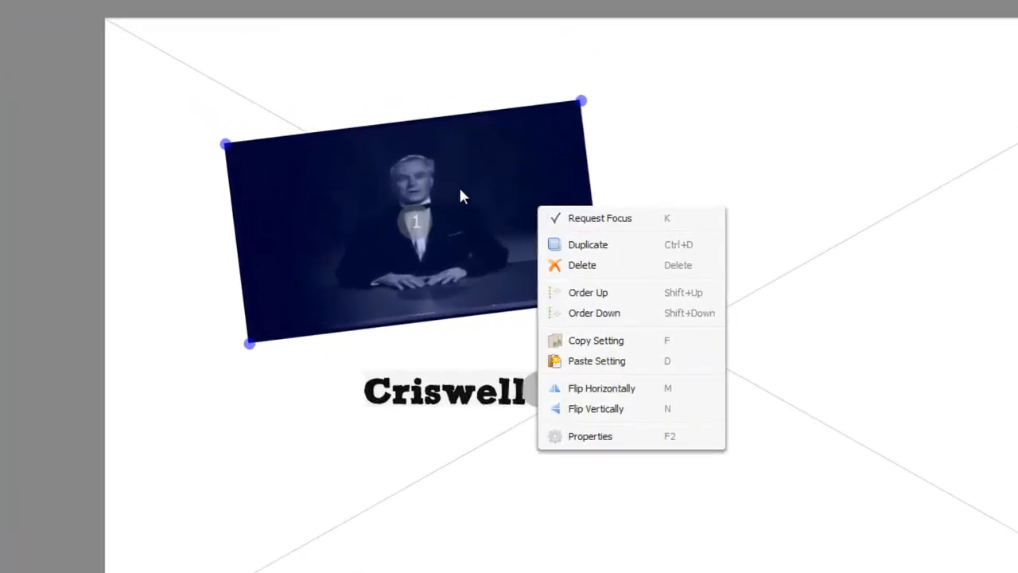
pyautogui.moveTo(444, 205)
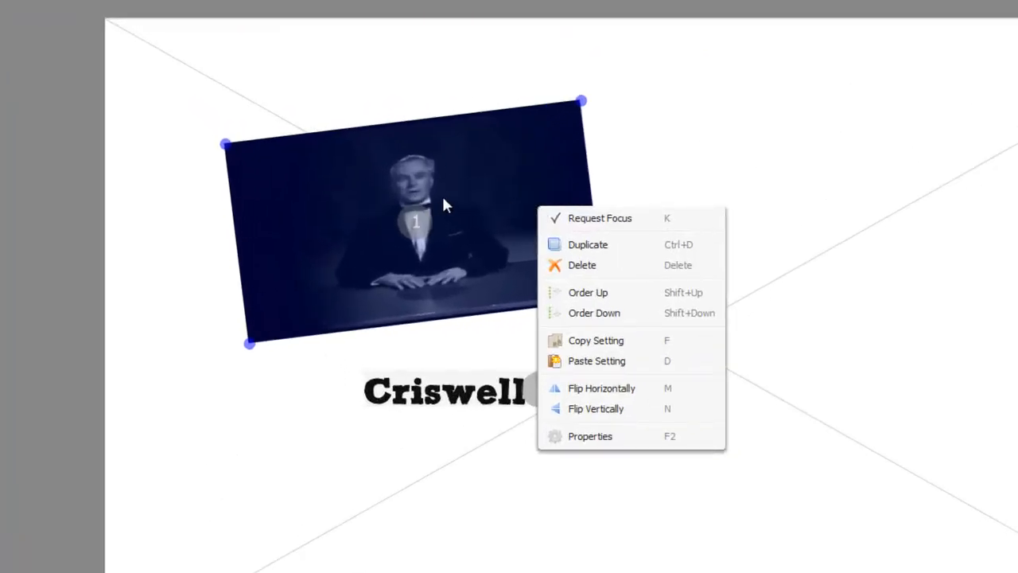
pyautogui.moveTo(384, 189)
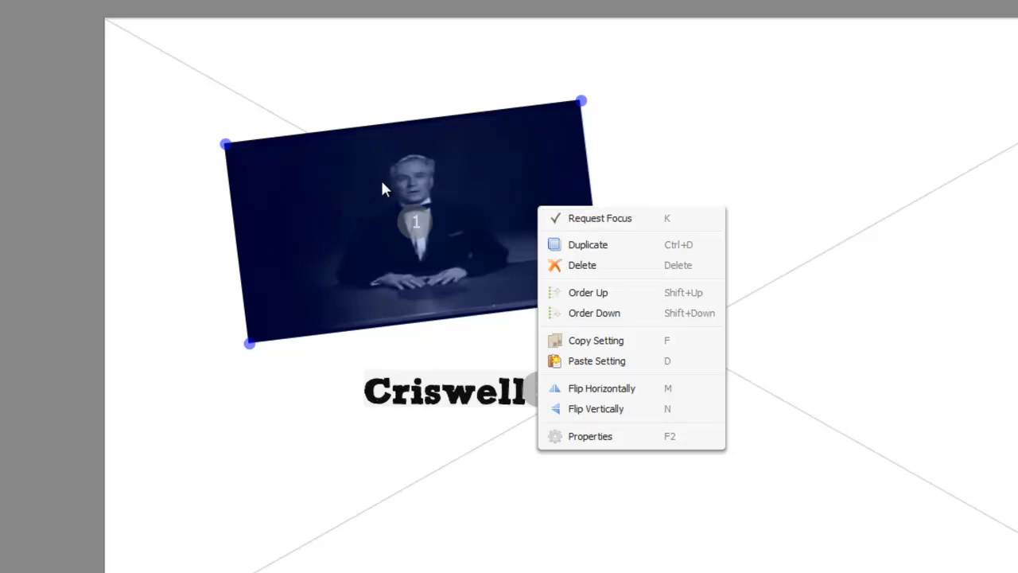
pyautogui.moveTo(376, 196)
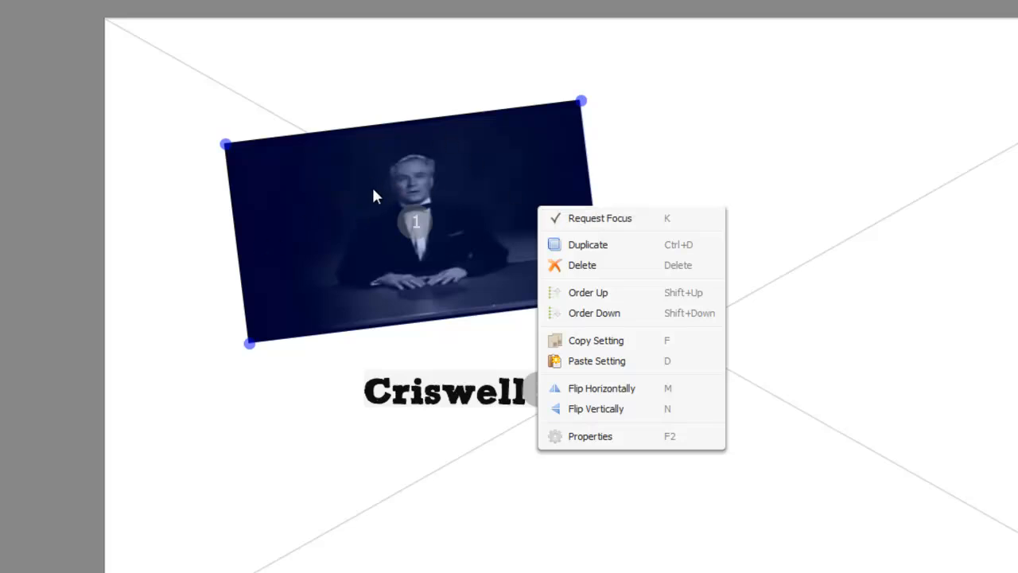
pyautogui.moveTo(613, 251)
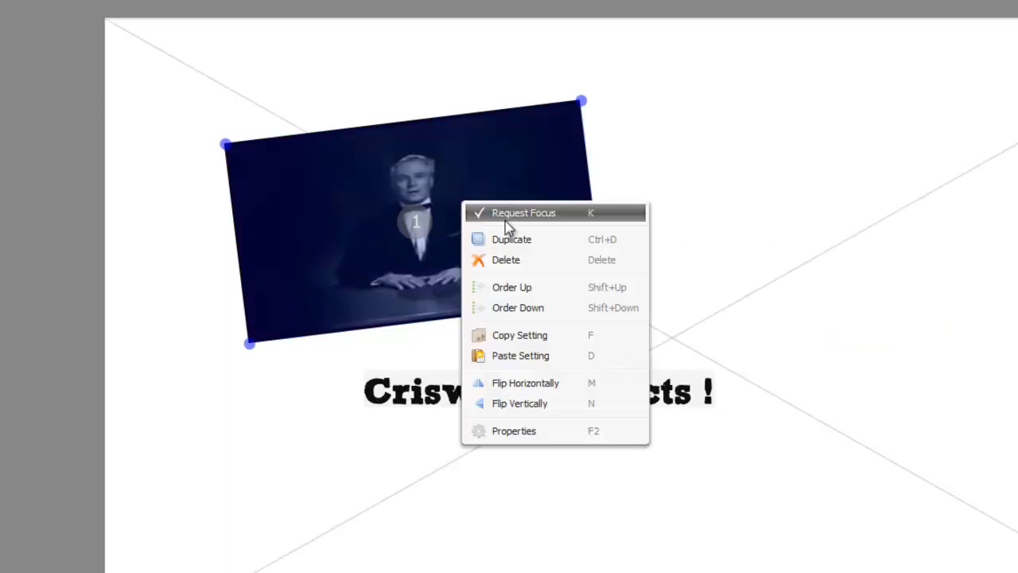
pyautogui.moveTo(511, 287)
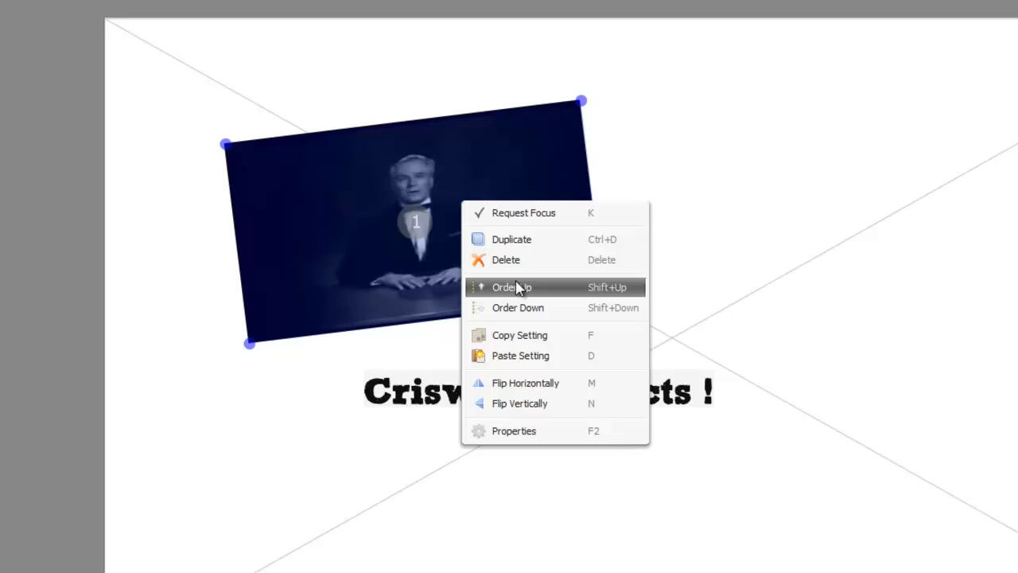
pyautogui.moveTo(418, 268)
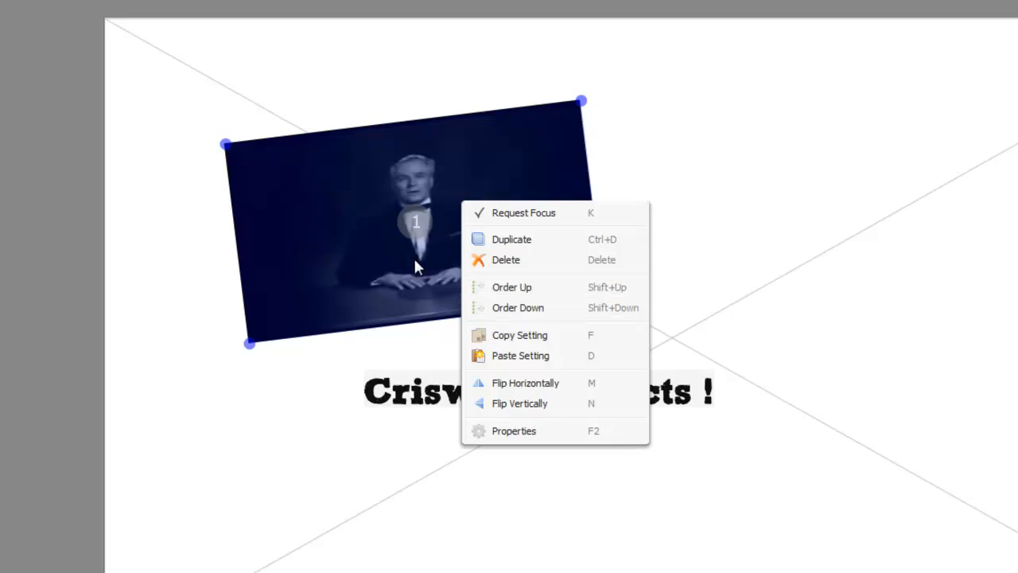
pyautogui.moveTo(521, 356)
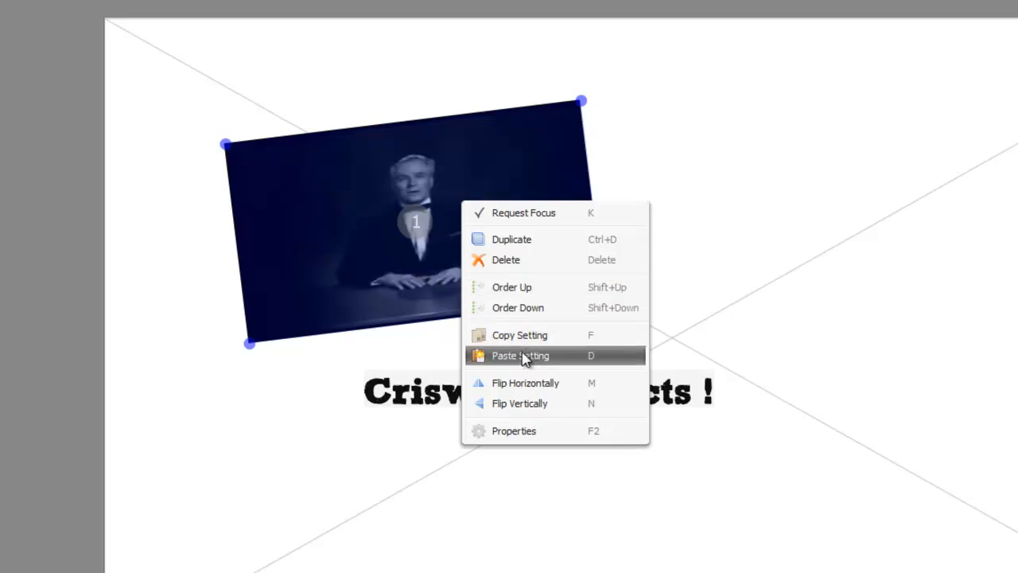
pyautogui.moveTo(521, 386)
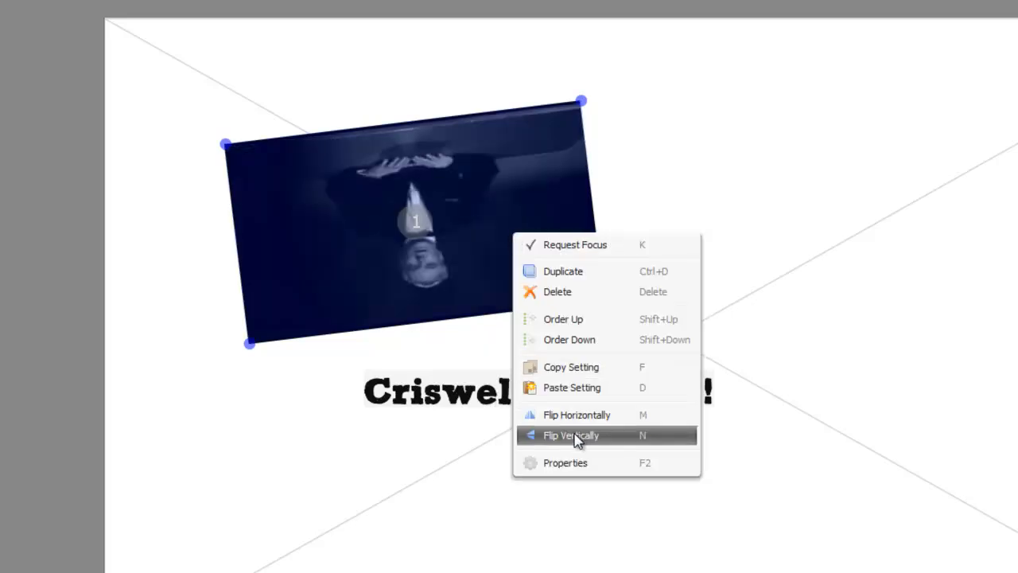
pyautogui.click(571, 435)
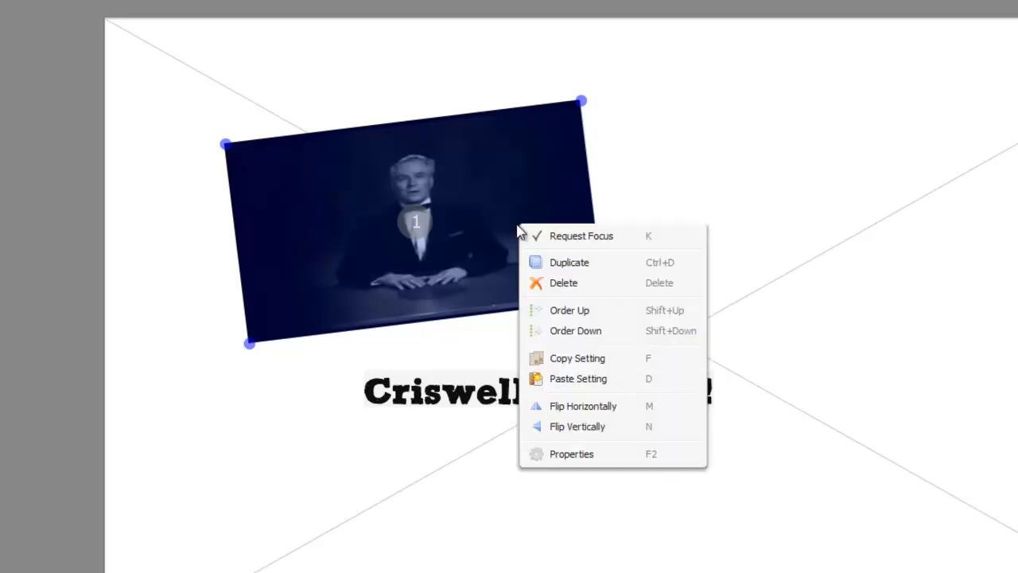
pyautogui.click(572, 453)
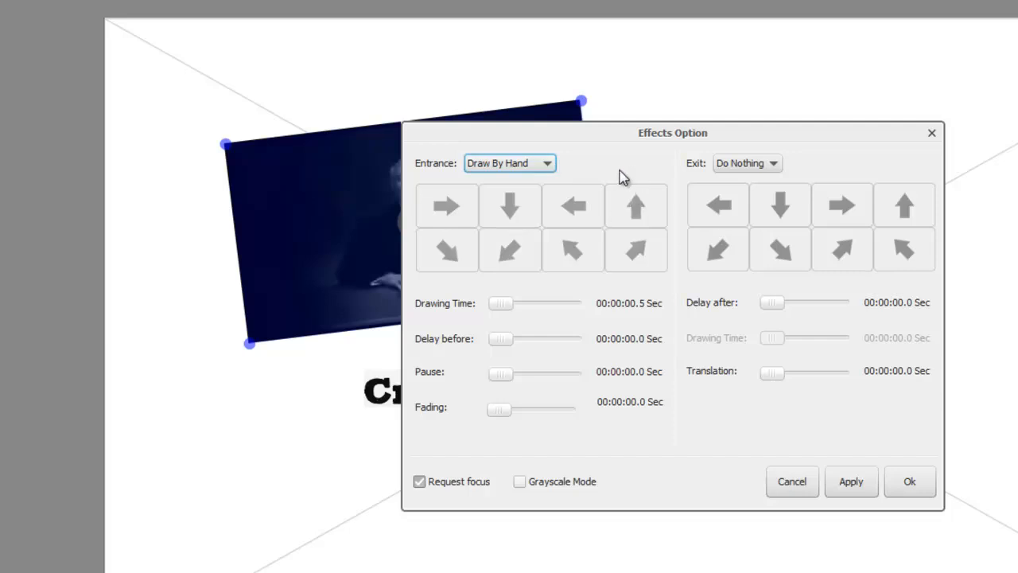
# - Set the clip's entrance to Drag In By Hand with a 2.5-second timing
pyautogui.click(510, 163)
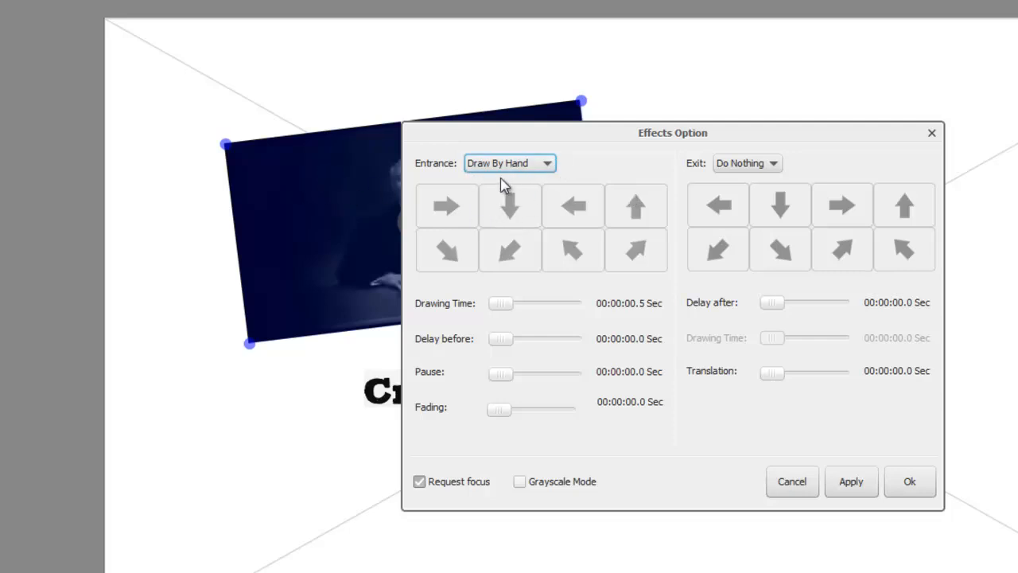
pyautogui.moveTo(329, 165)
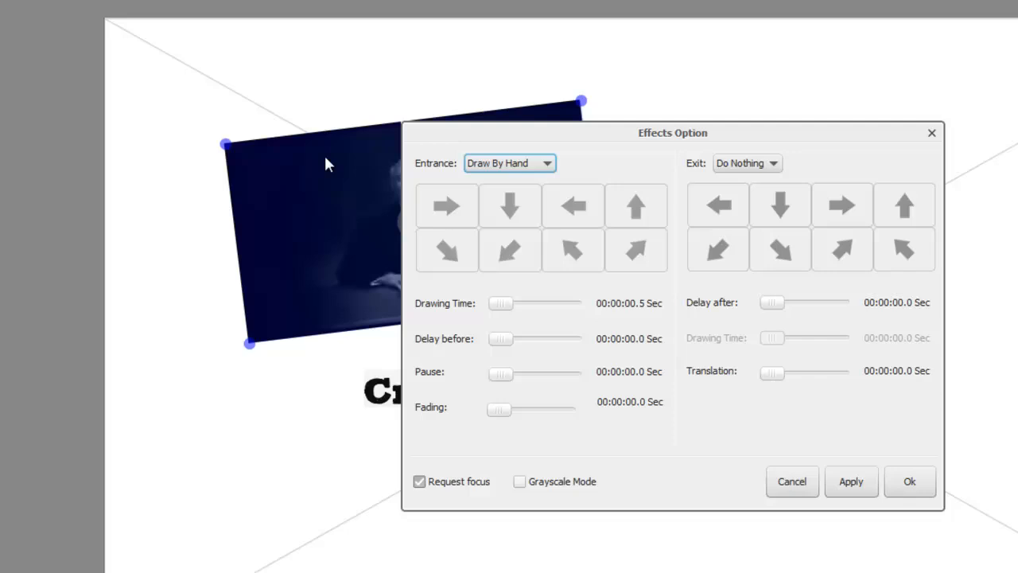
pyautogui.moveTo(361, 215)
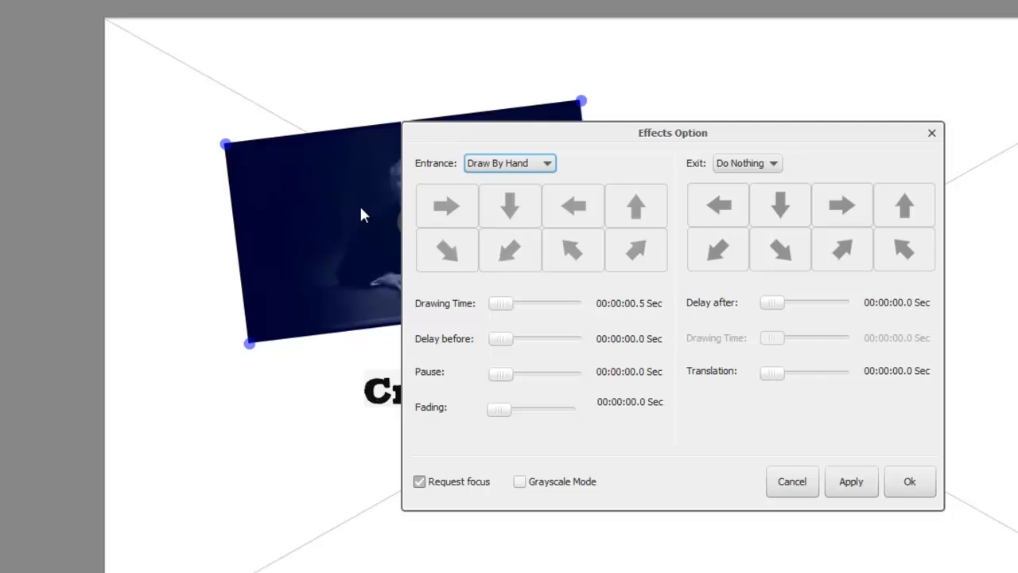
pyautogui.moveTo(422, 197)
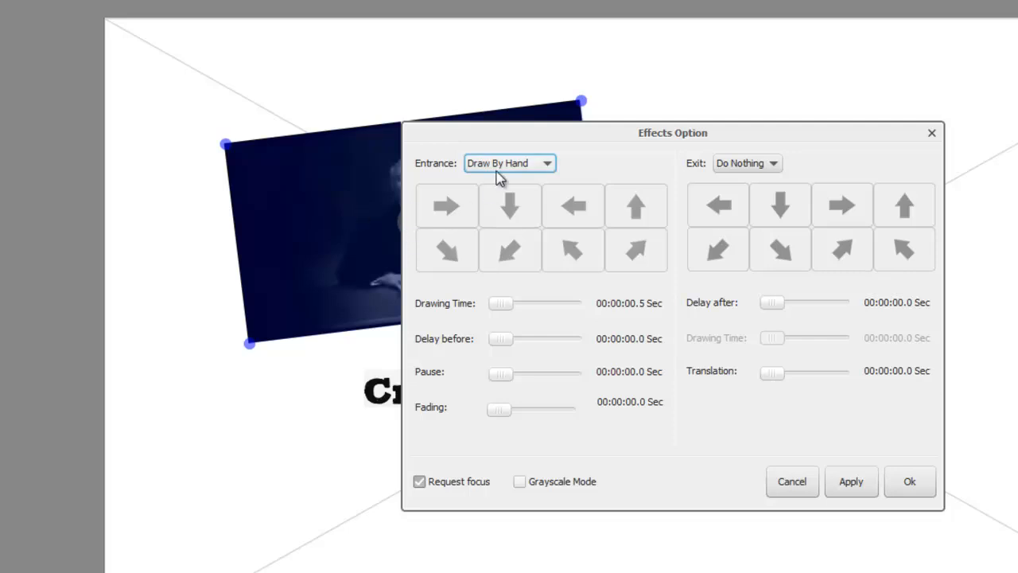
pyautogui.moveTo(597, 290)
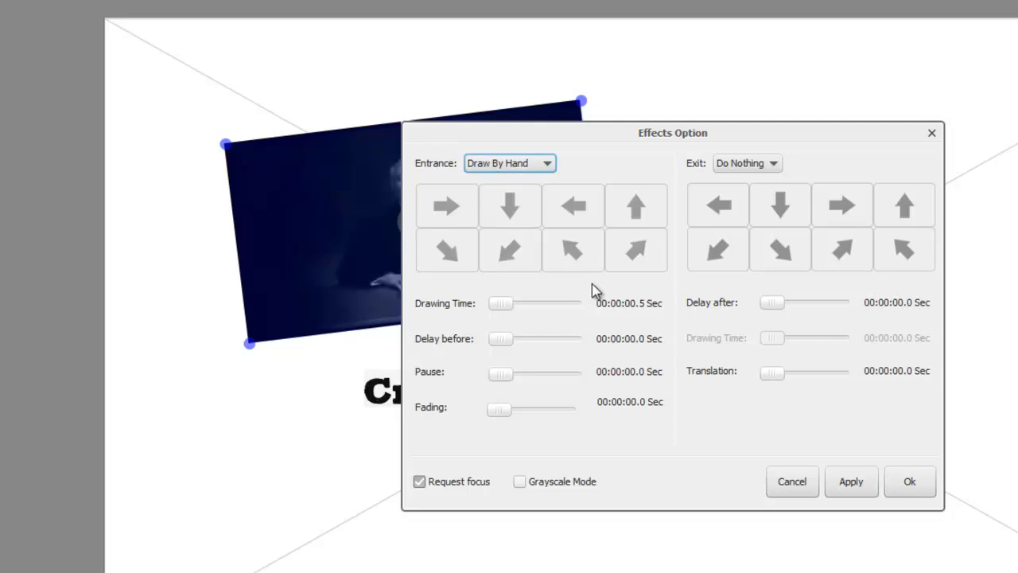
pyautogui.moveTo(529, 287)
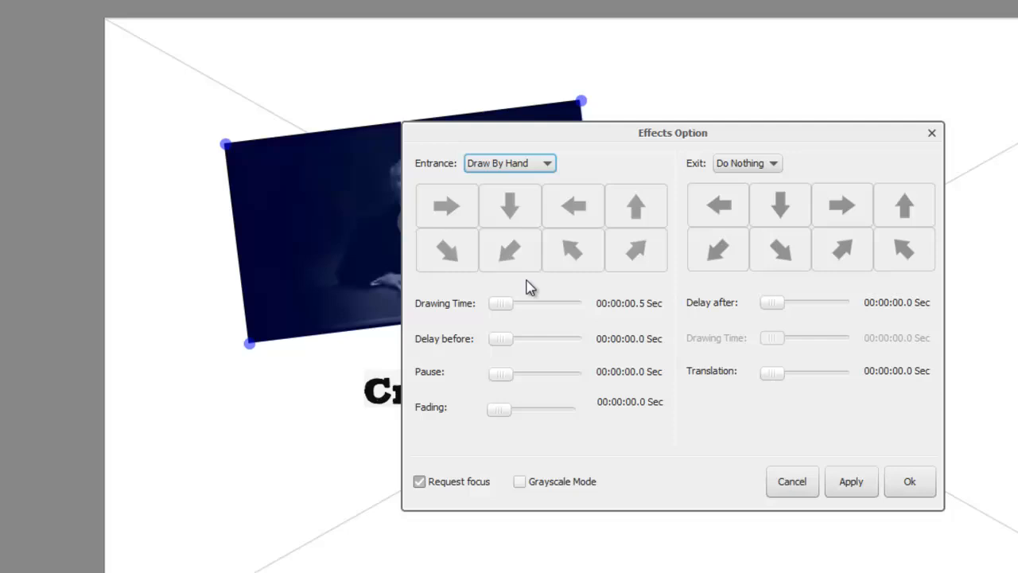
pyautogui.moveTo(344, 229)
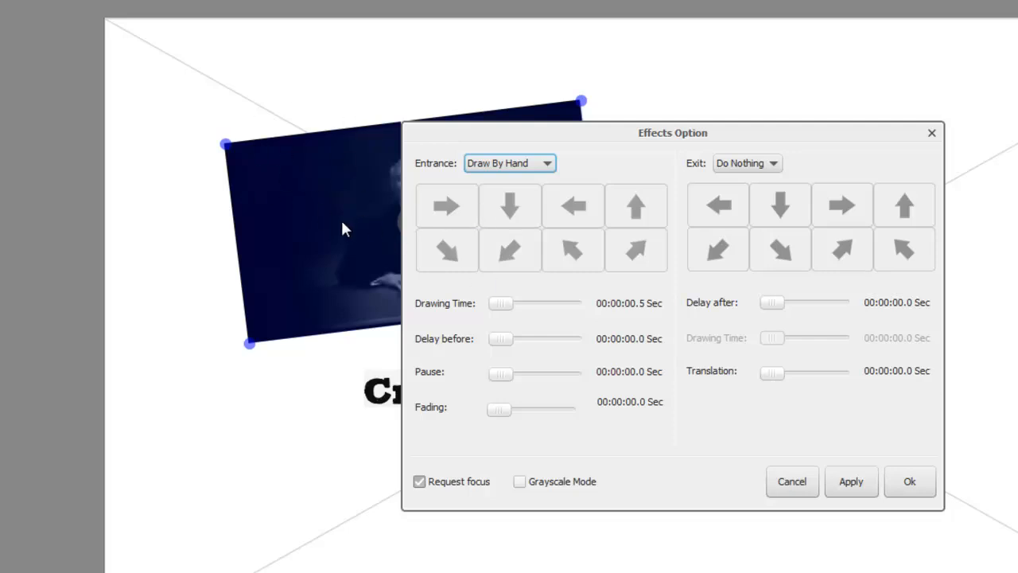
pyautogui.moveTo(434, 227)
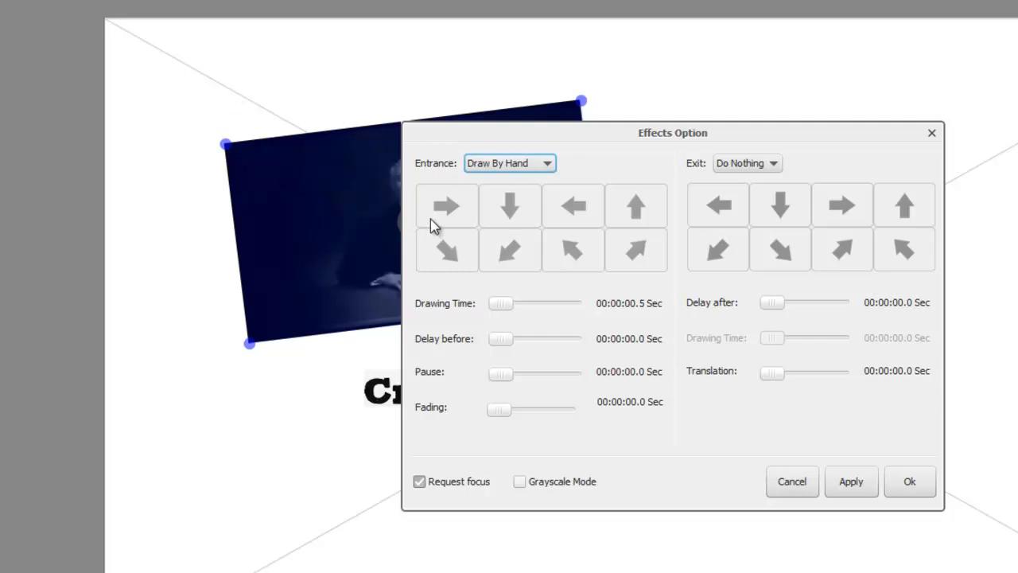
pyautogui.click(547, 163)
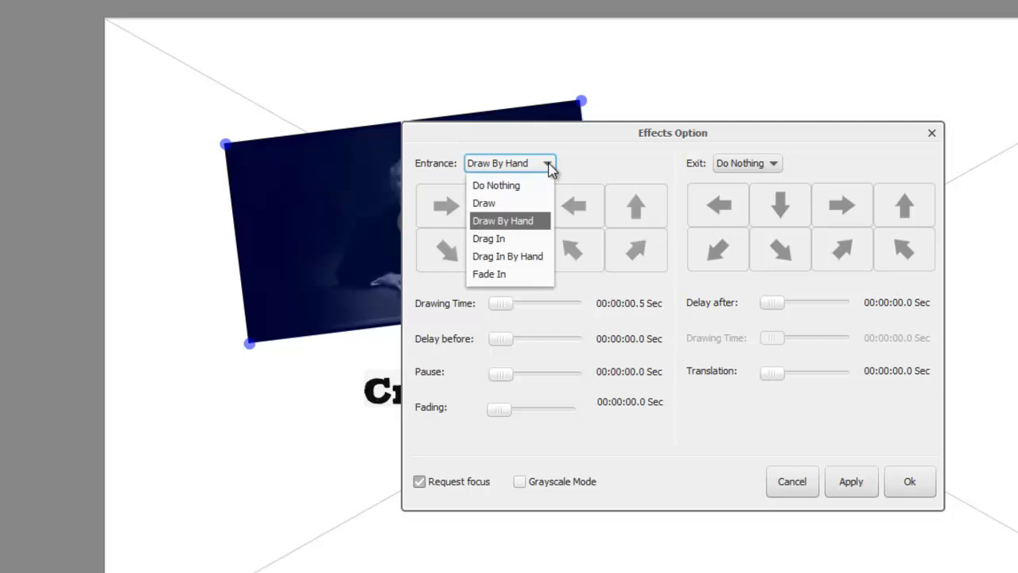
pyautogui.moveTo(497, 185)
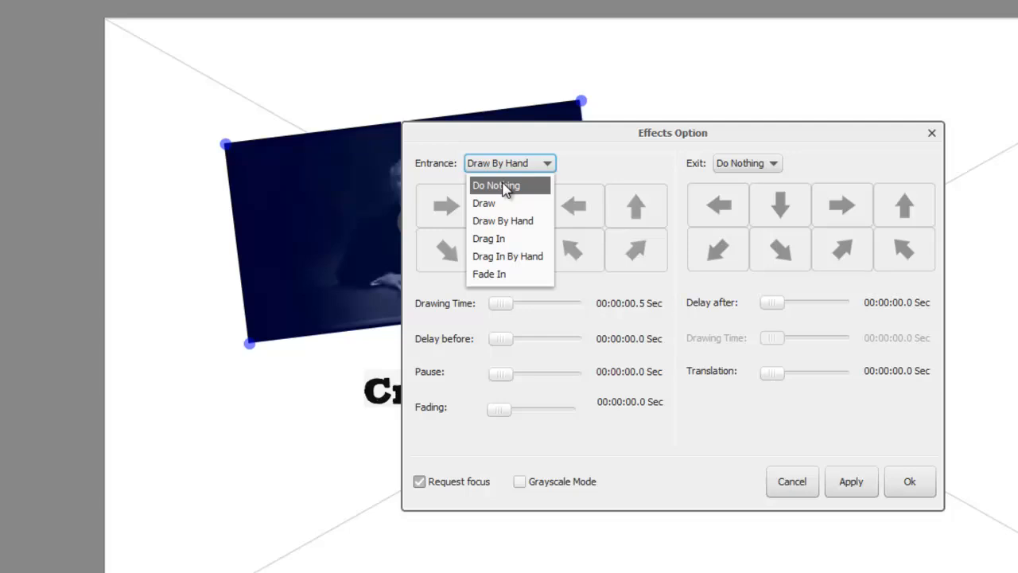
pyautogui.moveTo(484, 203)
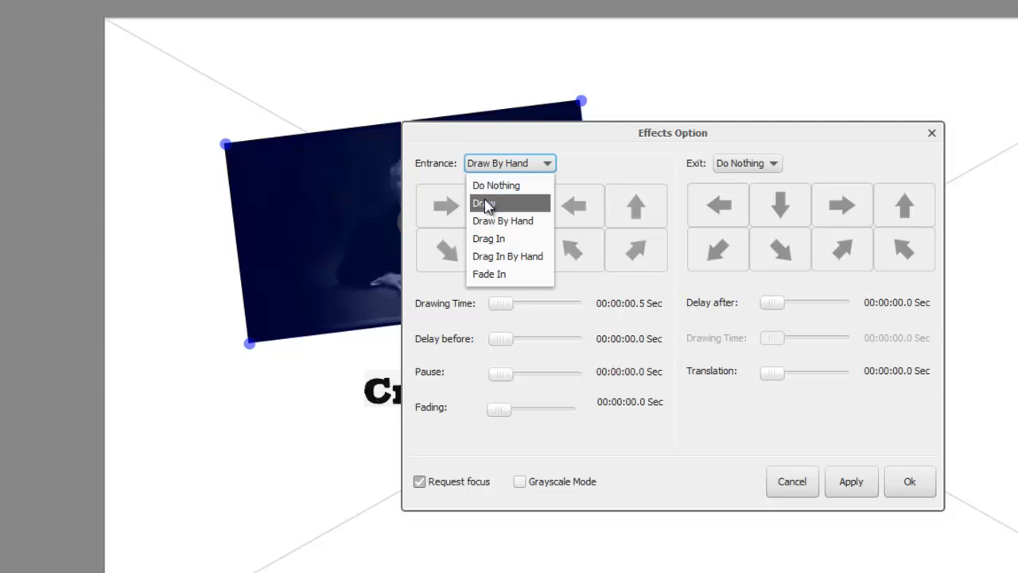
pyautogui.moveTo(502, 221)
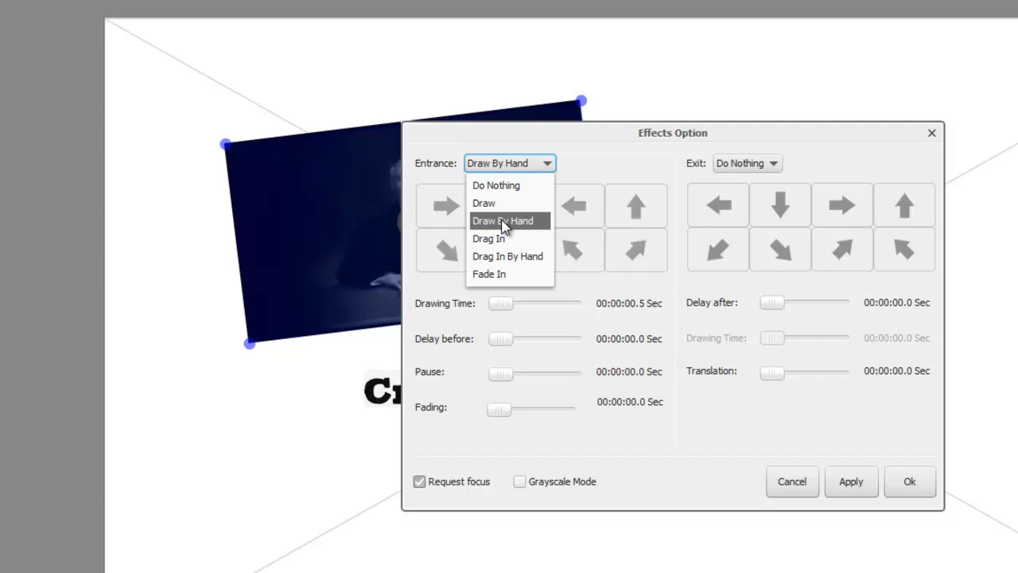
pyautogui.moveTo(501, 256)
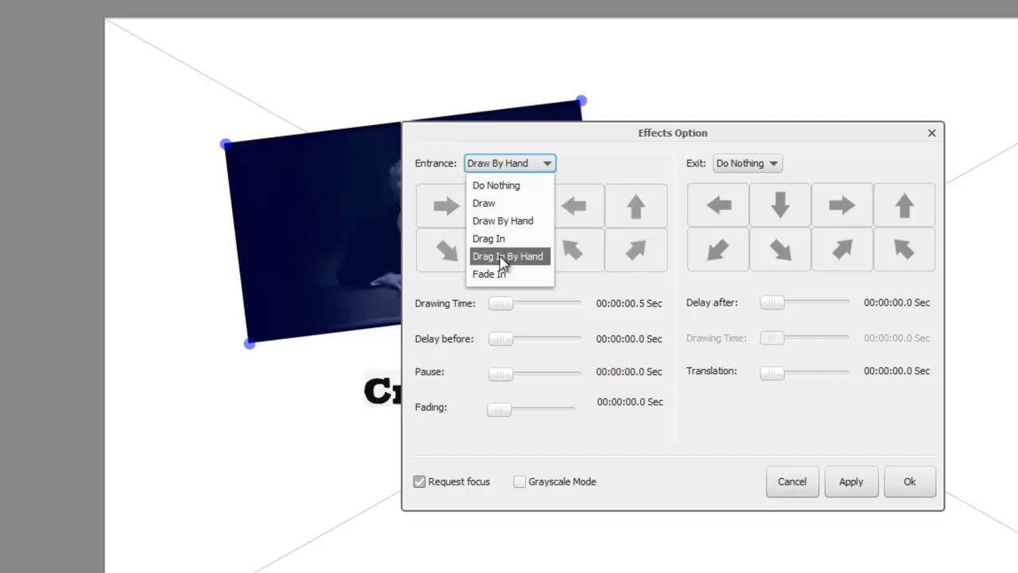
pyautogui.moveTo(513, 264)
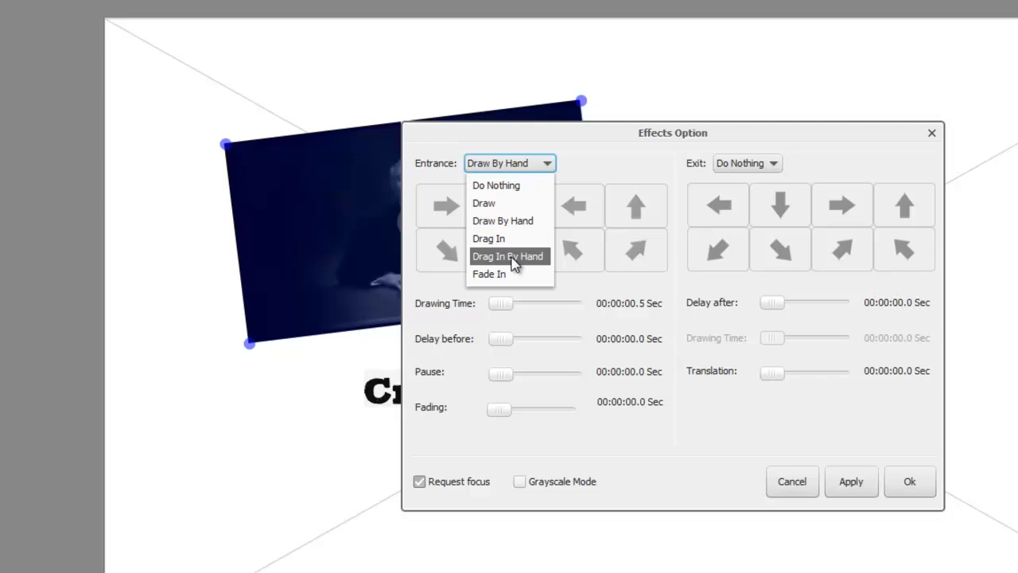
pyautogui.click(507, 256)
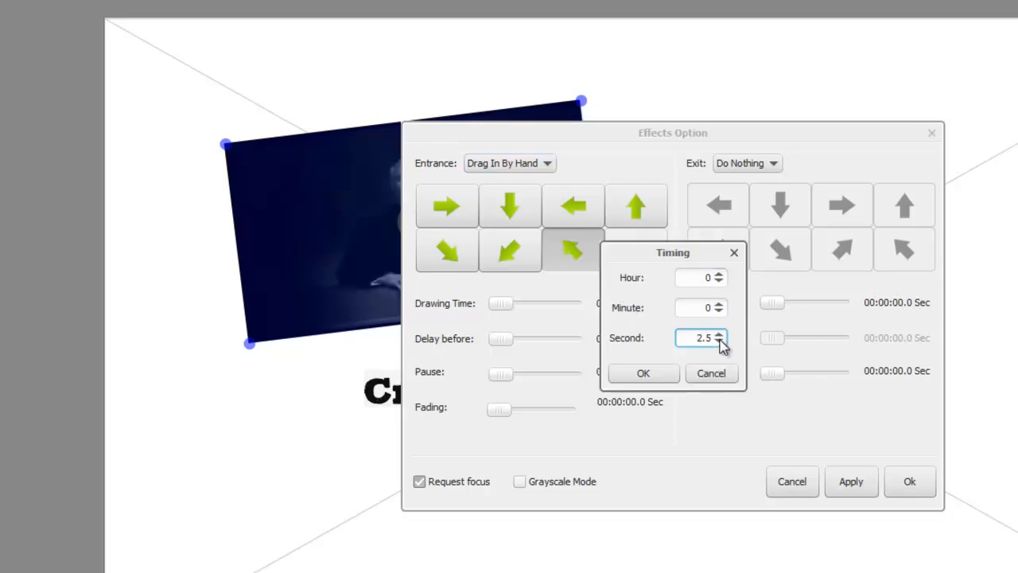
pyautogui.click(643, 373)
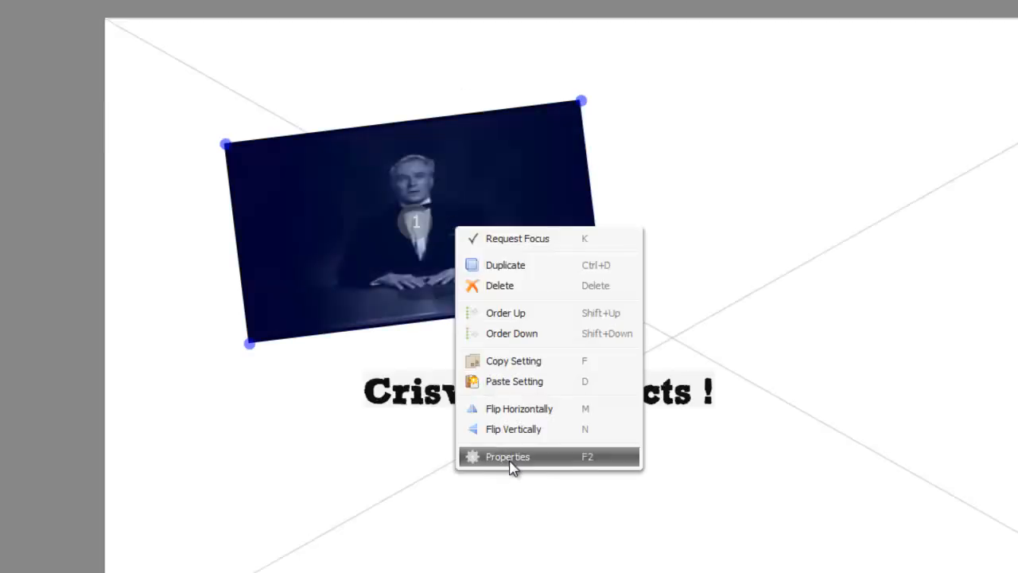
# - Set the clip's exit effect to Fade Out with a 1-second time
pyautogui.click(507, 456)
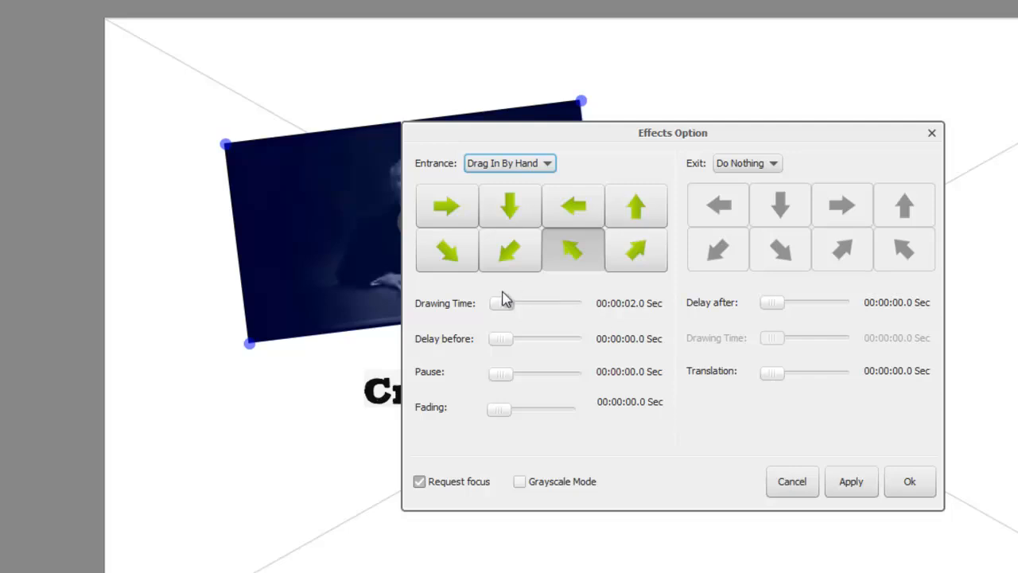
pyautogui.moveTo(547, 318)
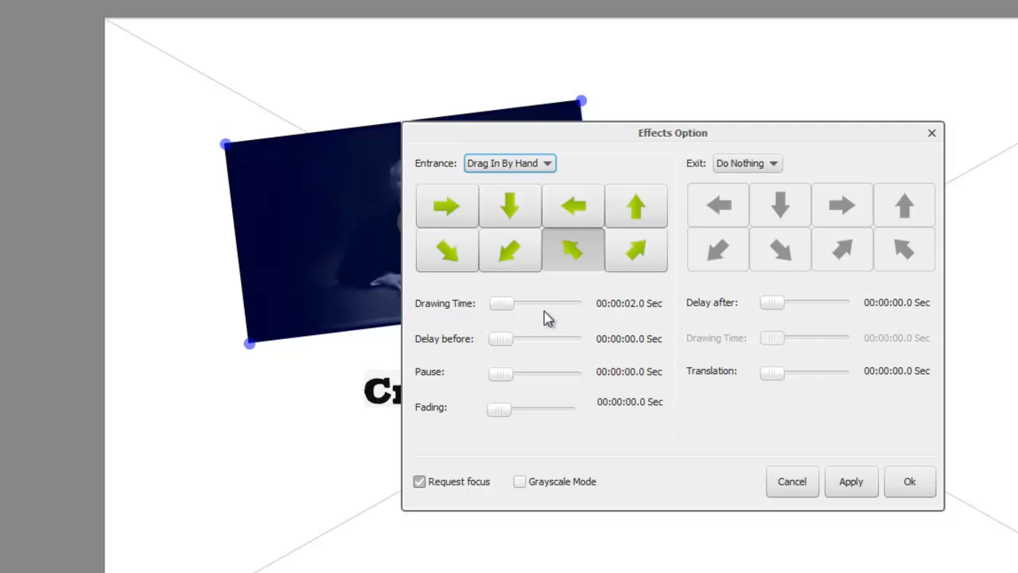
pyautogui.moveTo(762, 274)
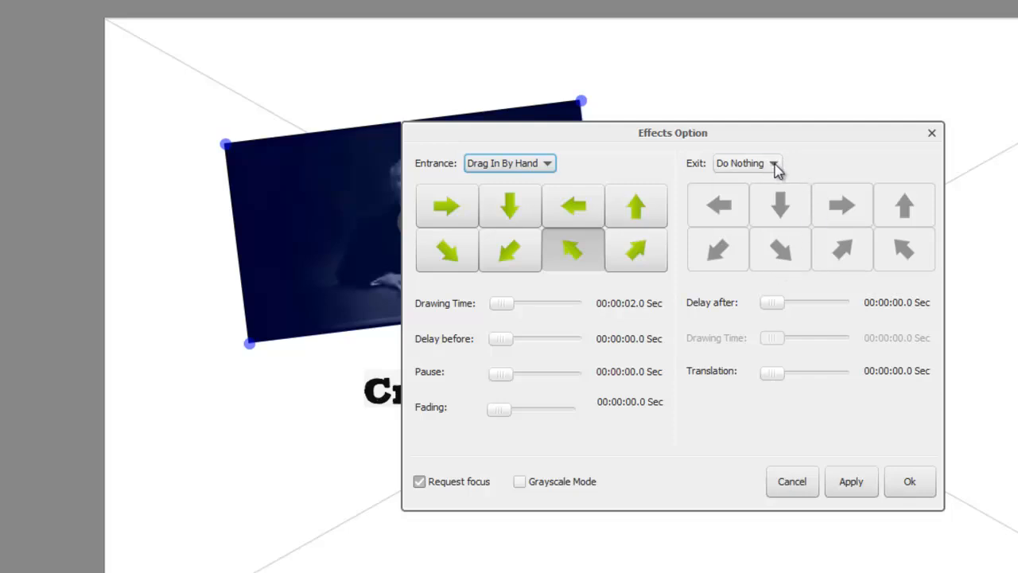
pyautogui.click(772, 163)
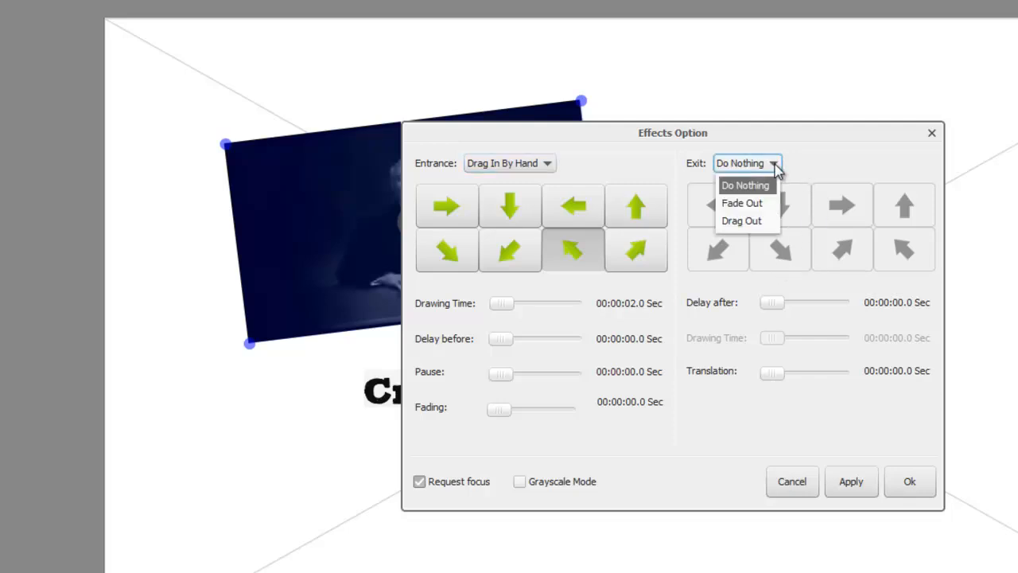
pyautogui.moveTo(742, 203)
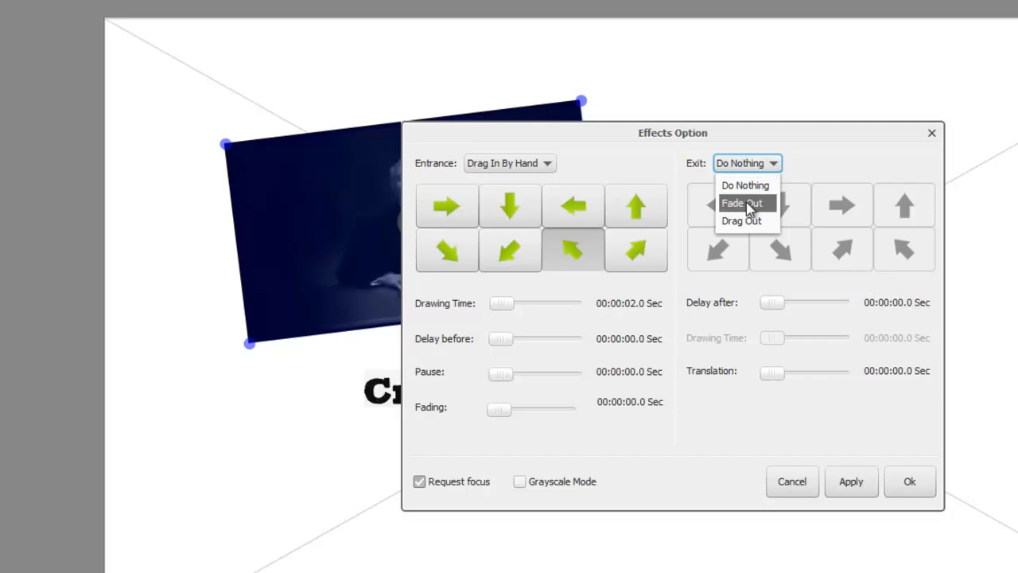
pyautogui.moveTo(743, 221)
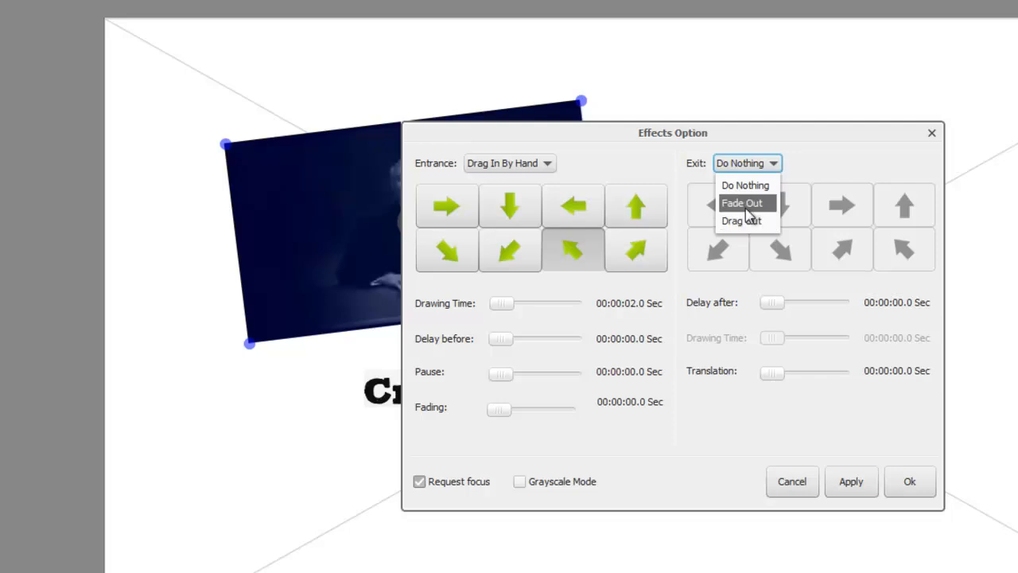
pyautogui.click(740, 202)
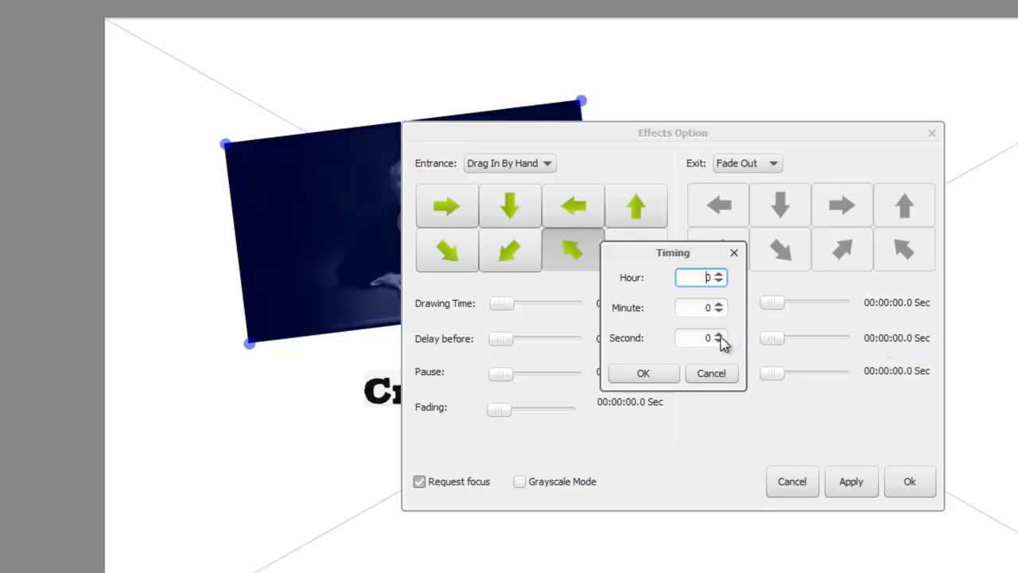
pyautogui.click(718, 333)
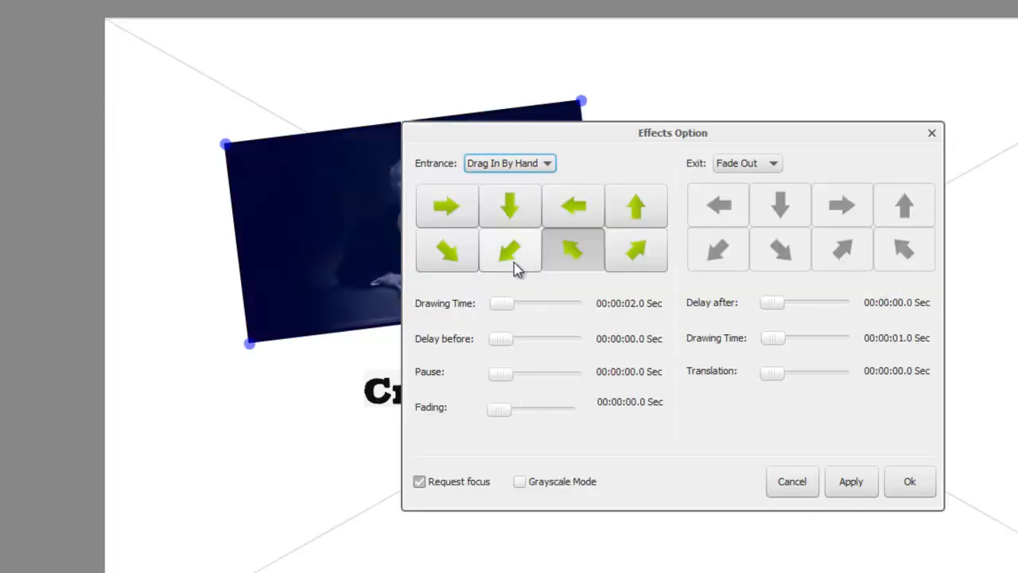
# - Review the entrance and exit lists, keep Drag In By Hand and Fade Out, and confirm
pyautogui.click(509, 163)
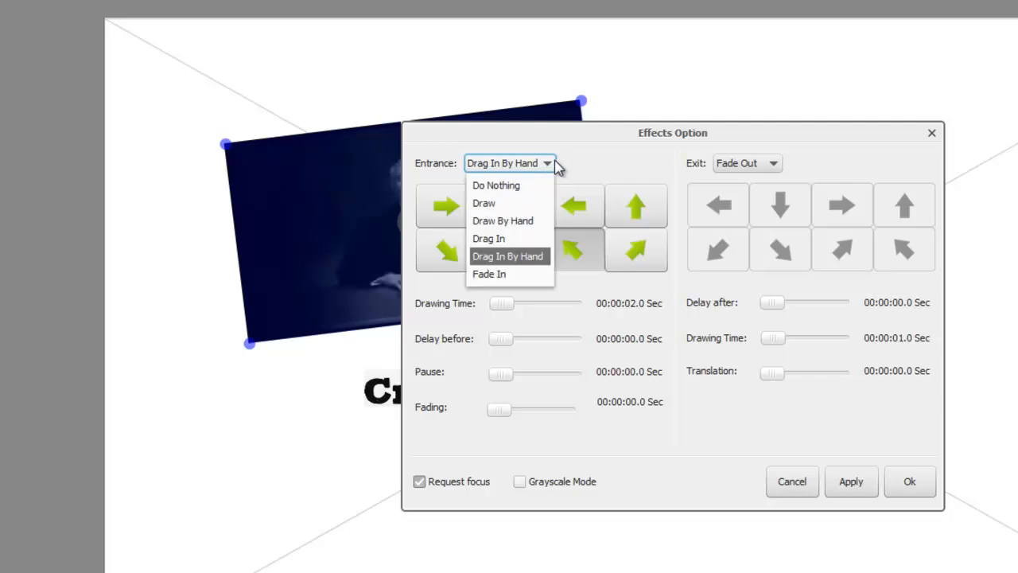
pyautogui.moveTo(502, 220)
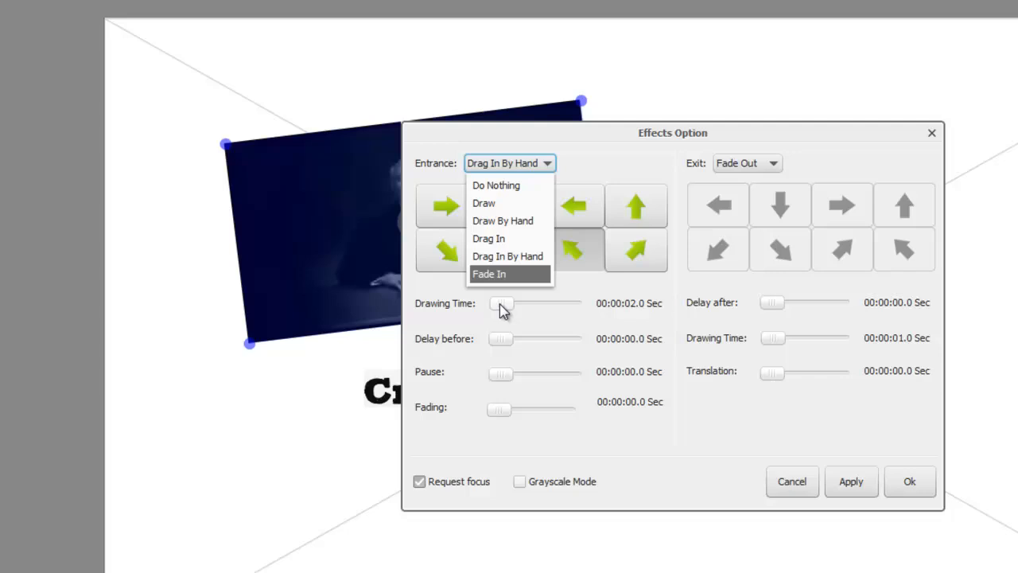
pyautogui.moveTo(499, 284)
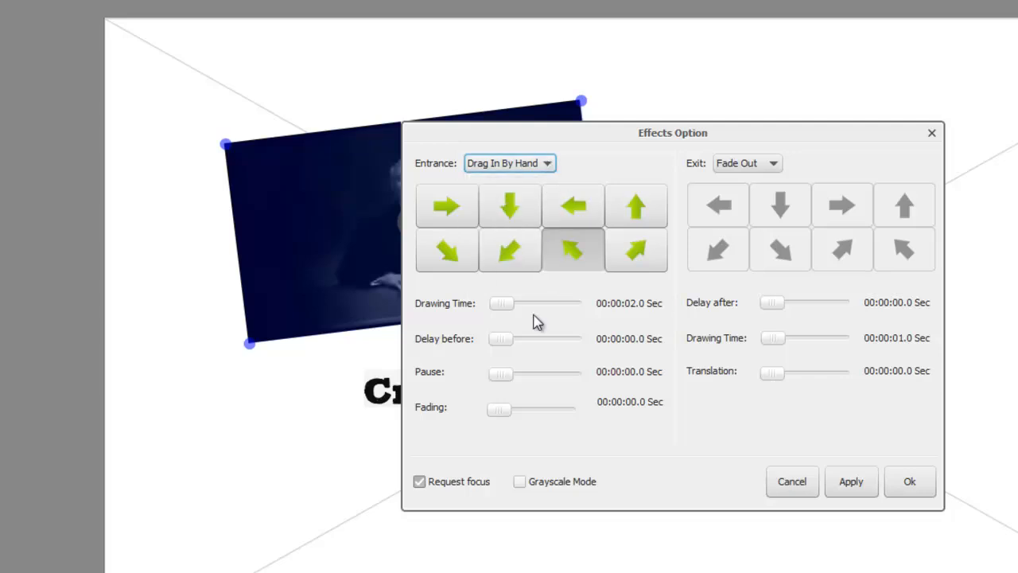
pyautogui.moveTo(730, 308)
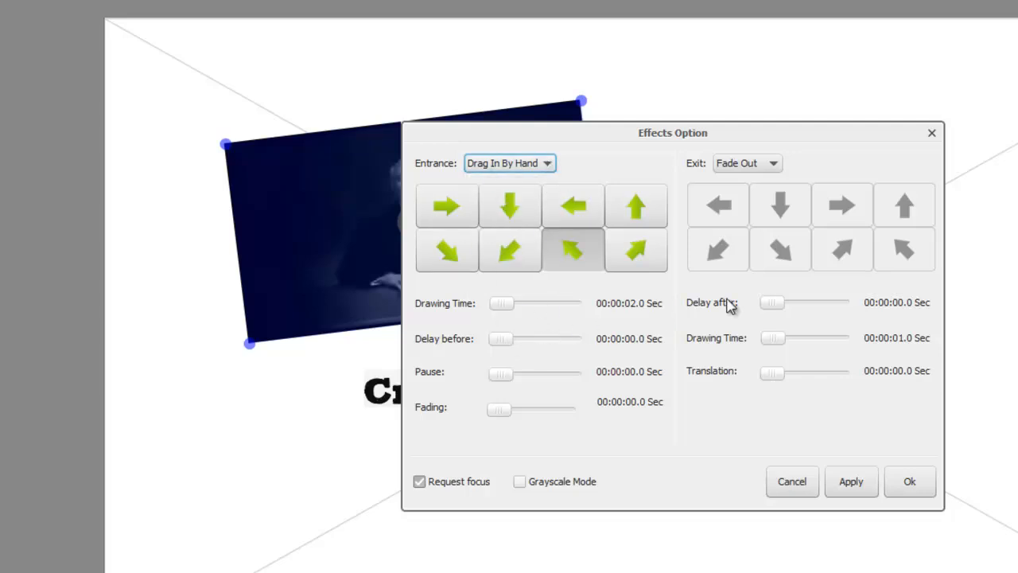
pyautogui.click(770, 163)
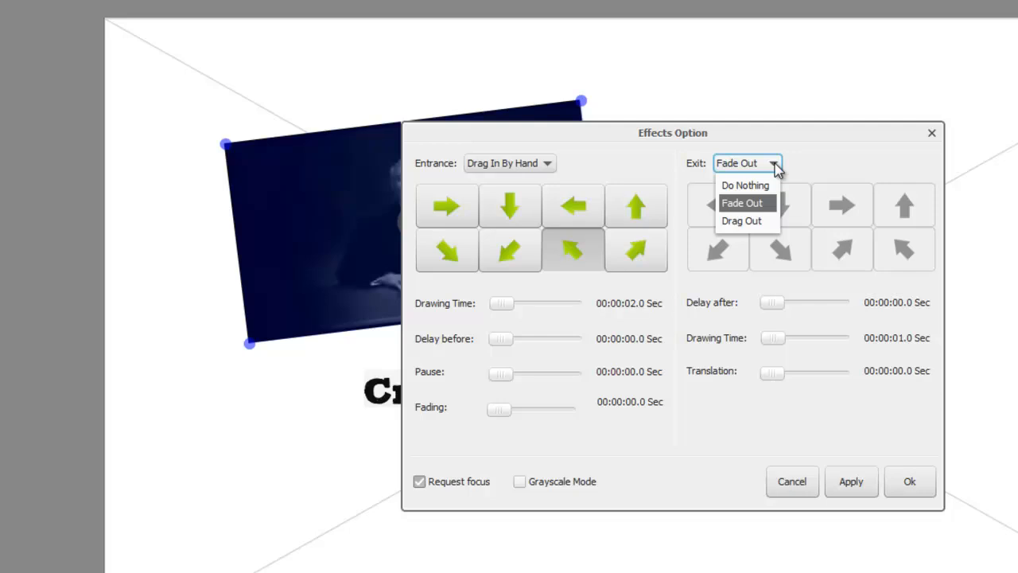
pyautogui.moveTo(746, 220)
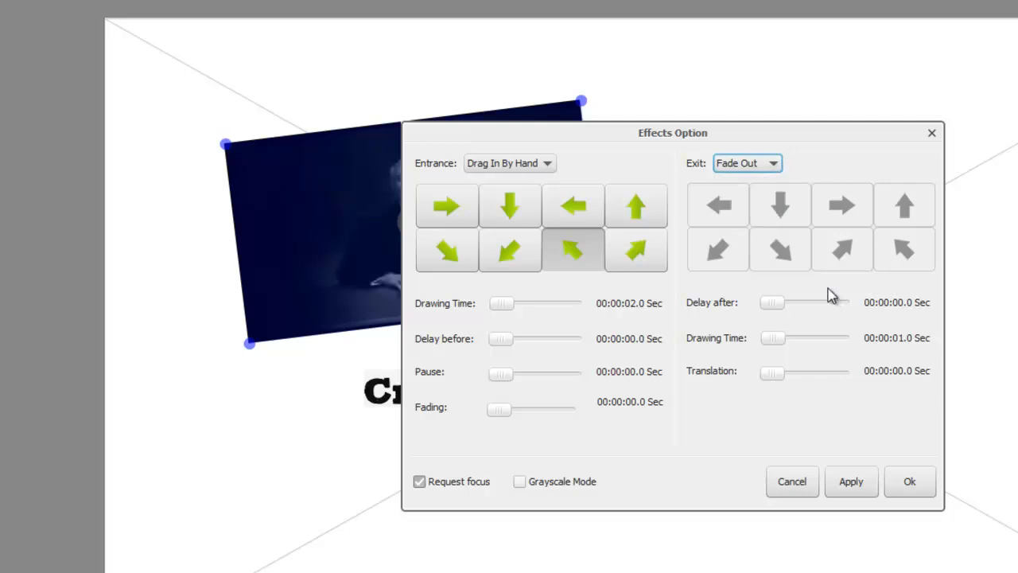
pyautogui.moveTo(808, 371)
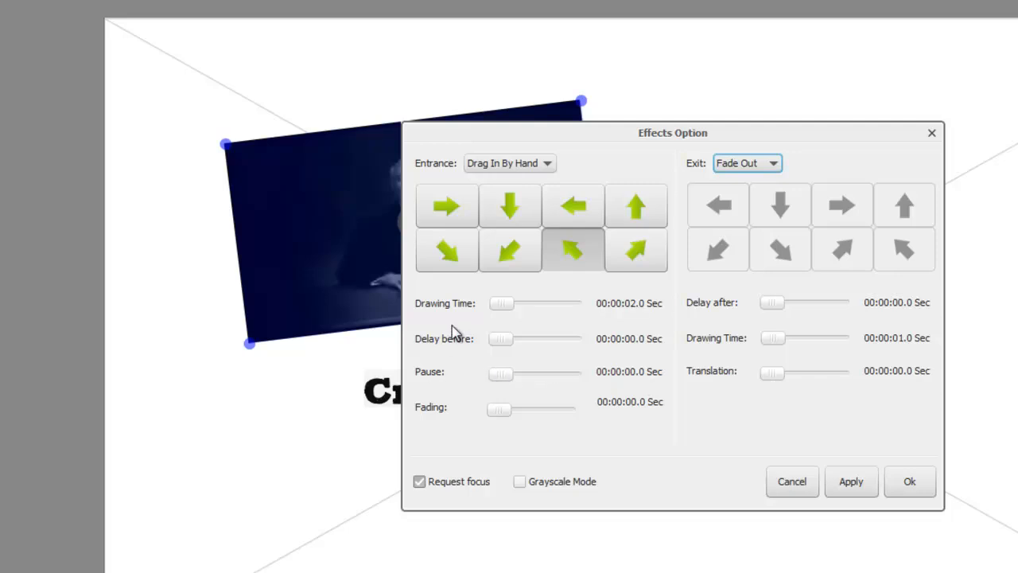
pyautogui.moveTo(458, 343)
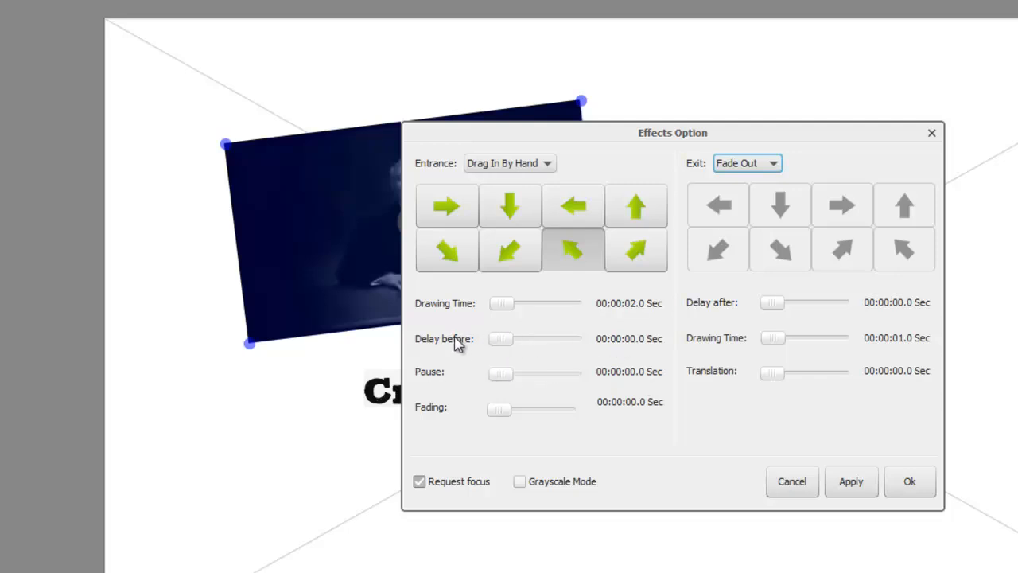
pyautogui.moveTo(546, 400)
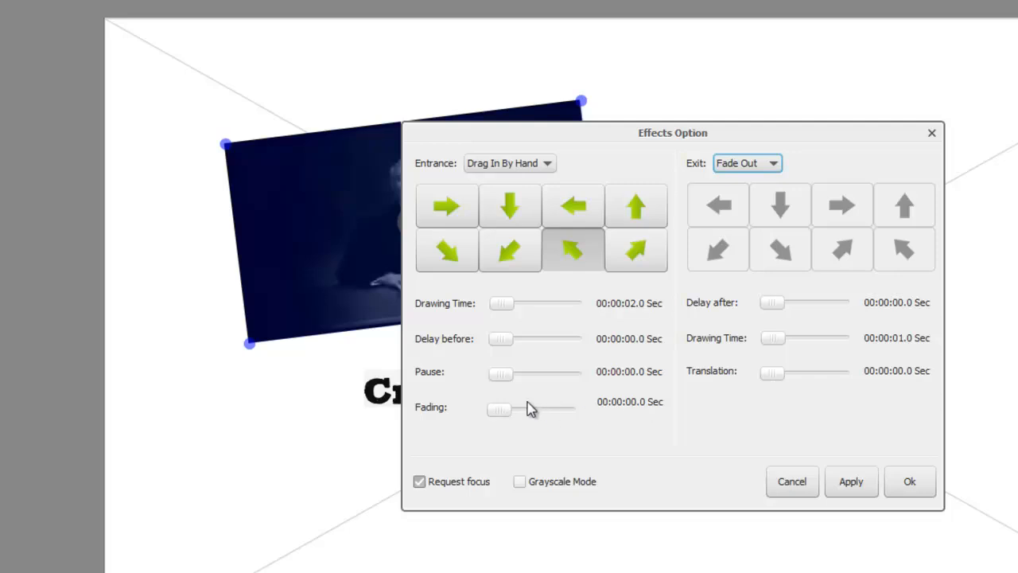
pyautogui.moveTo(712, 307)
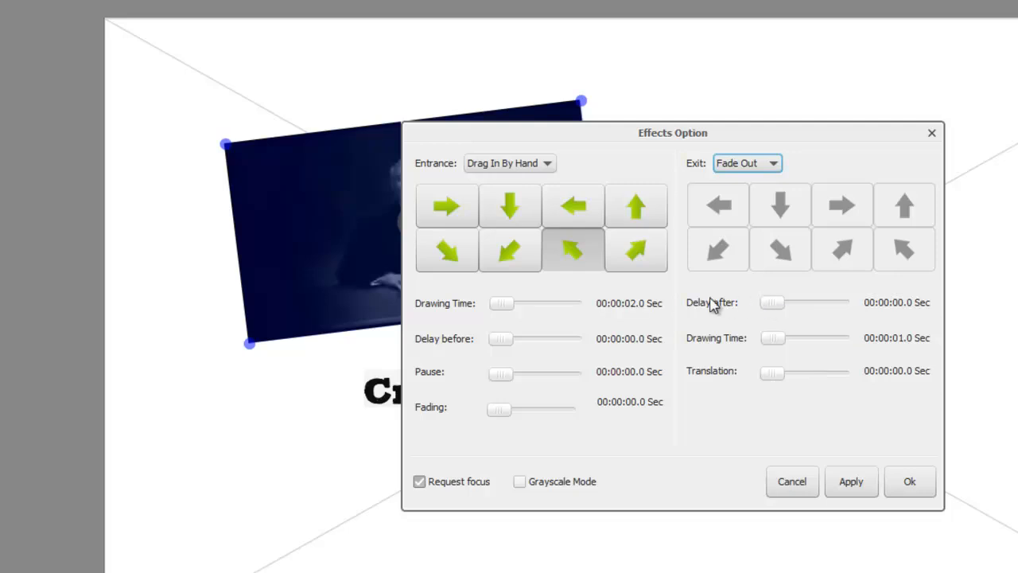
pyautogui.moveTo(499, 416)
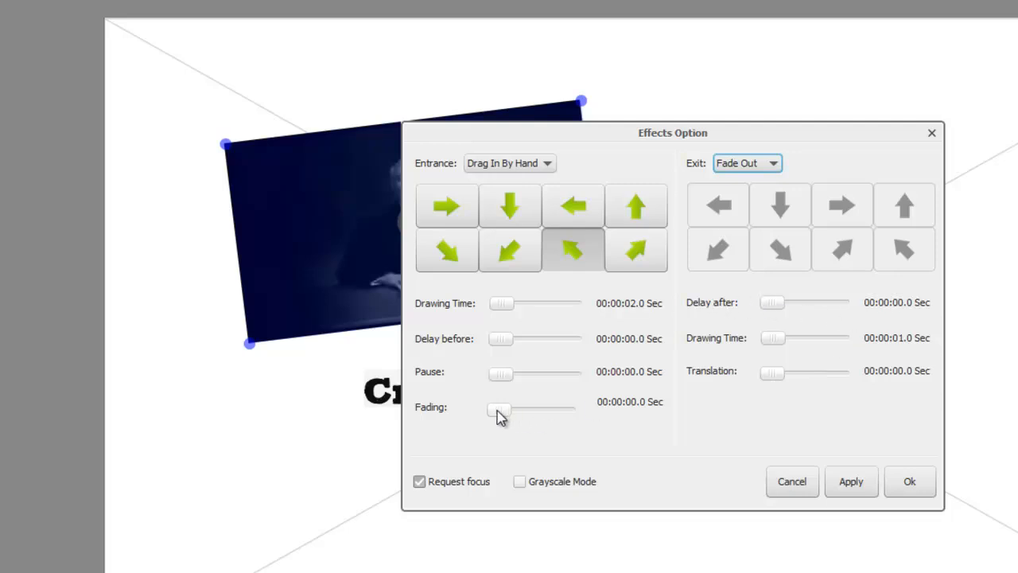
pyautogui.moveTo(462, 283)
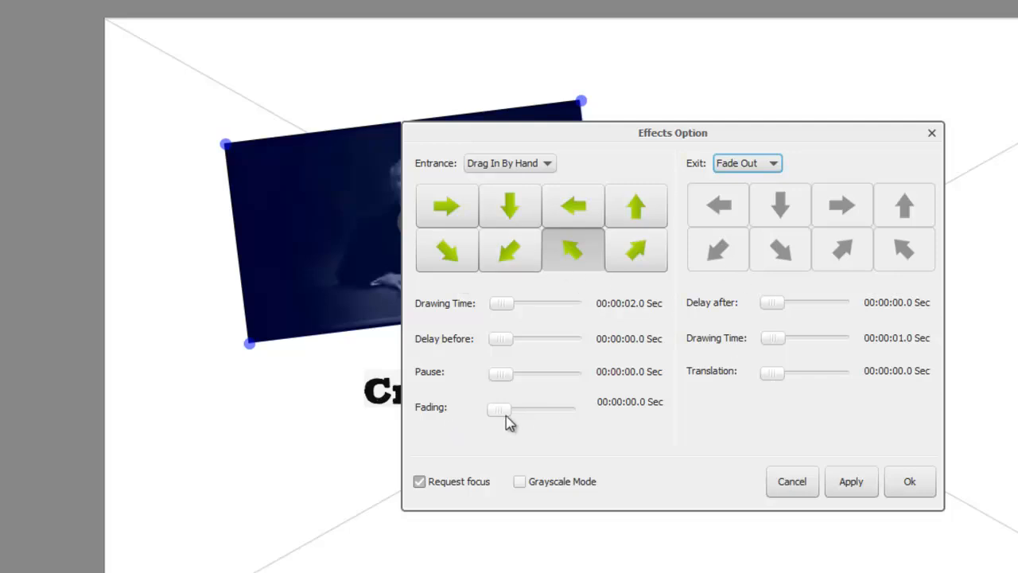
pyautogui.moveTo(778, 329)
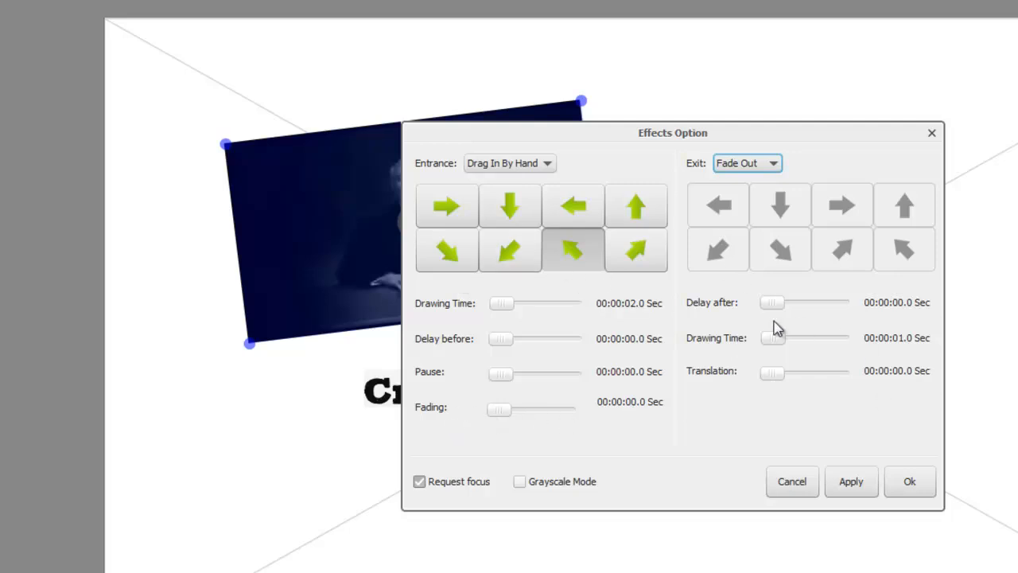
pyautogui.moveTo(786, 368)
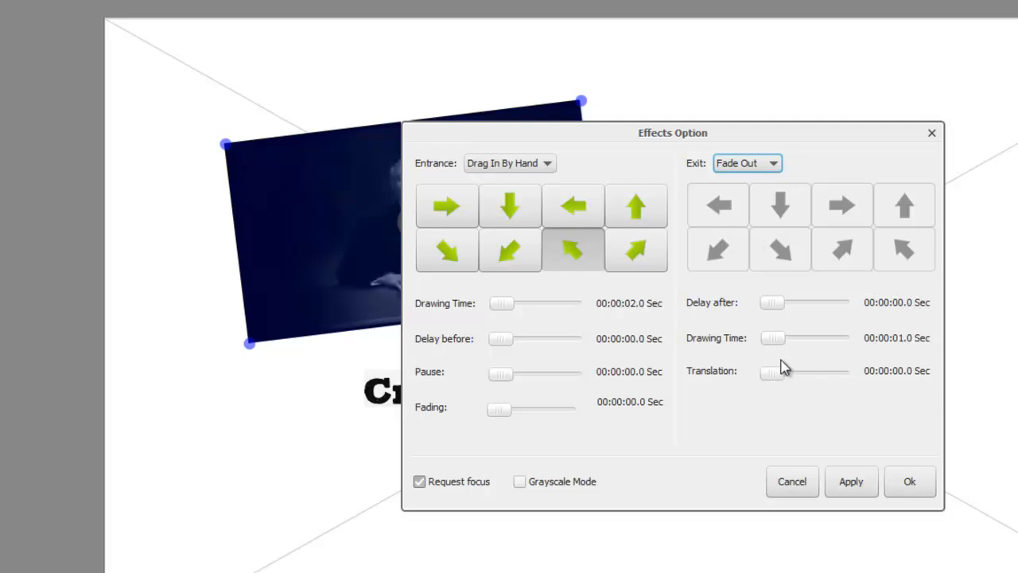
pyautogui.moveTo(801, 295)
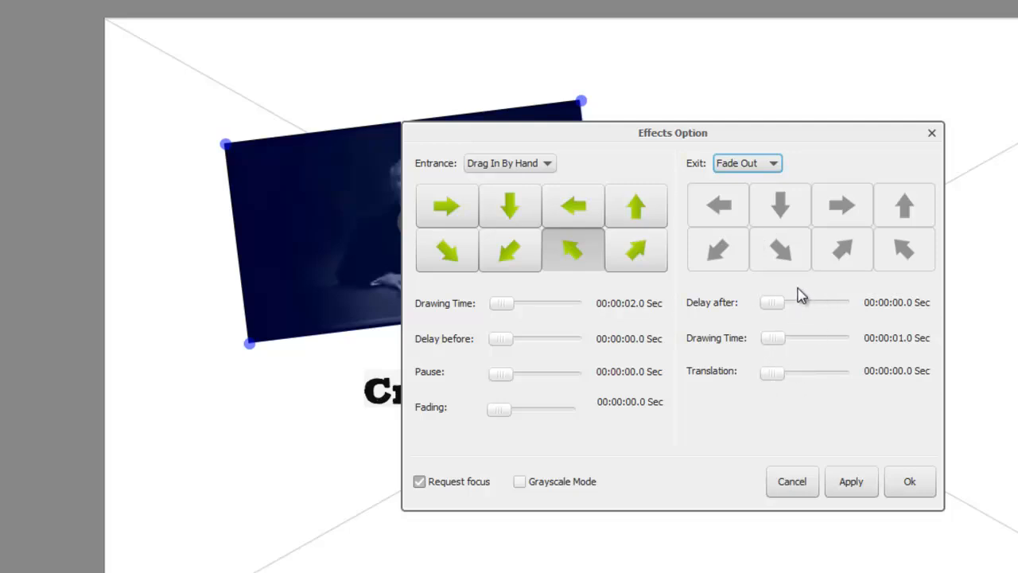
pyautogui.moveTo(913, 420)
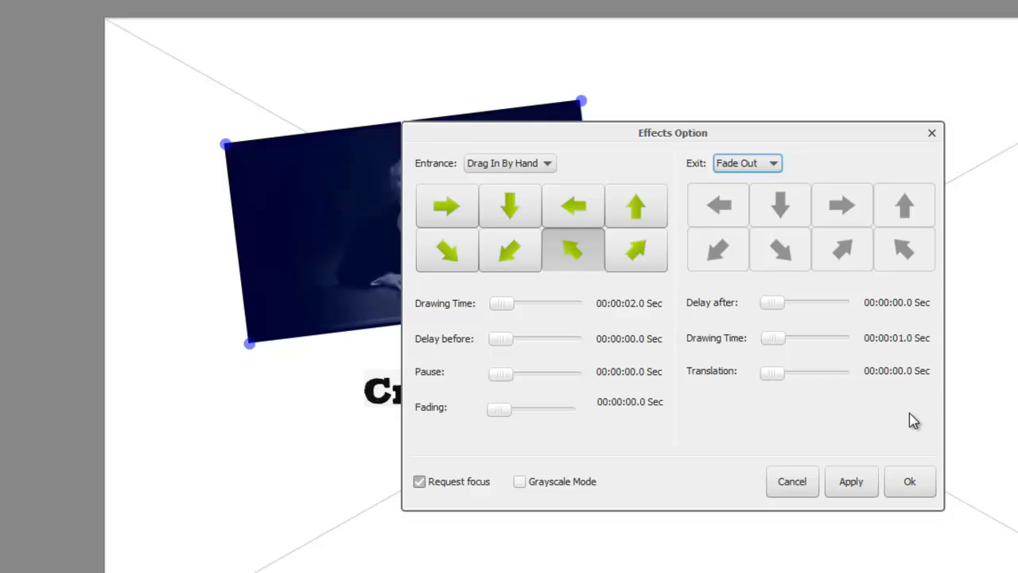
pyautogui.click(909, 481)
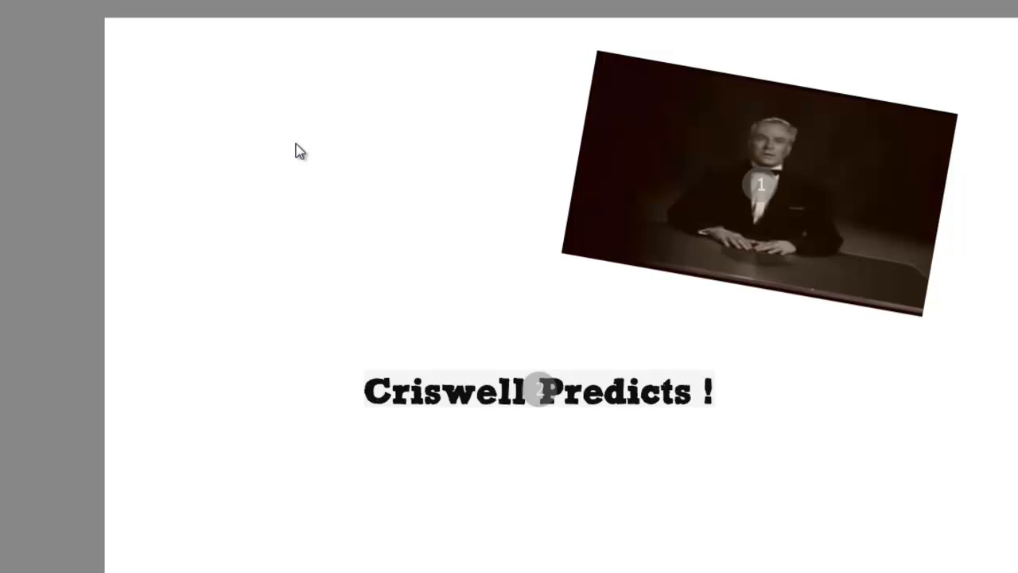